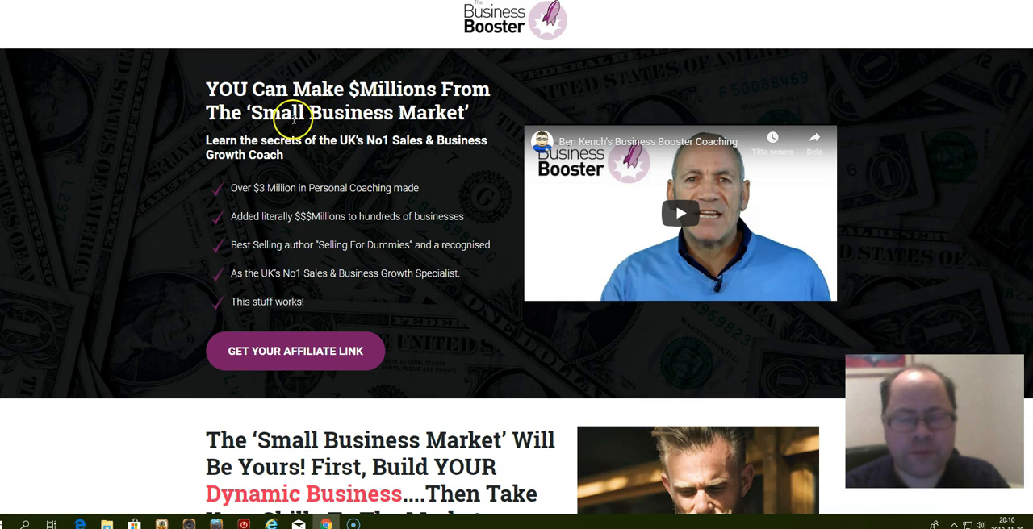
{"action": "mouse_move", "coordinate": [261, 97]}
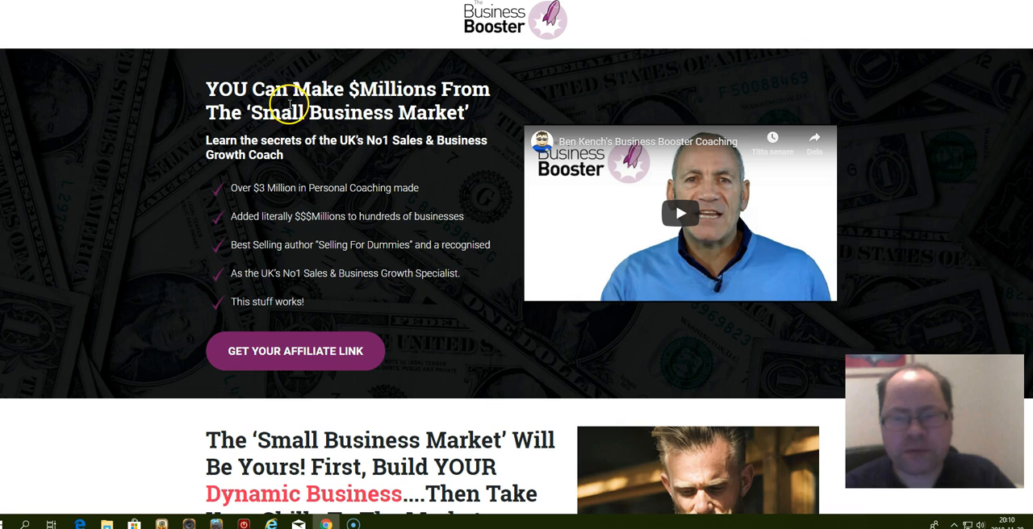
{"action": "mouse_move", "coordinate": [307, 129]}
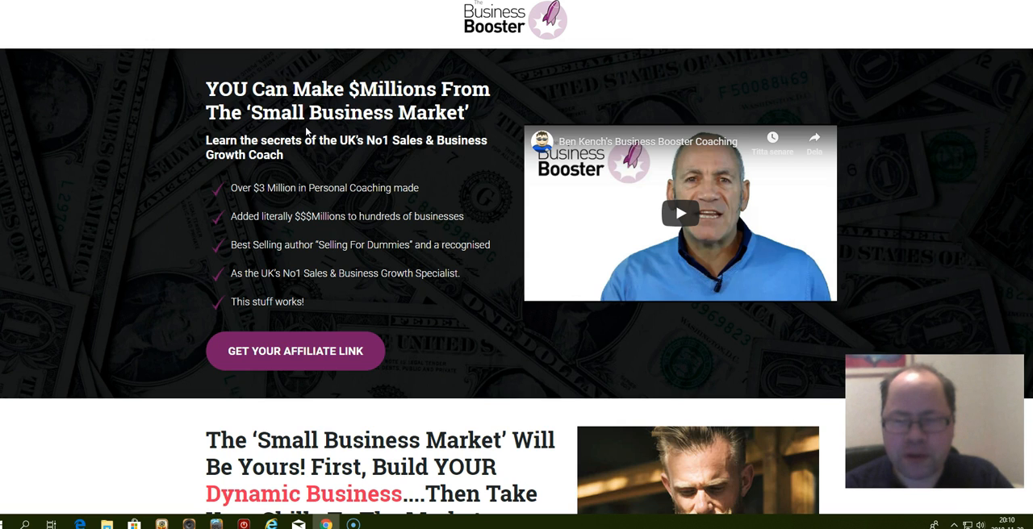
{"action": "mouse_move", "coordinate": [323, 119]}
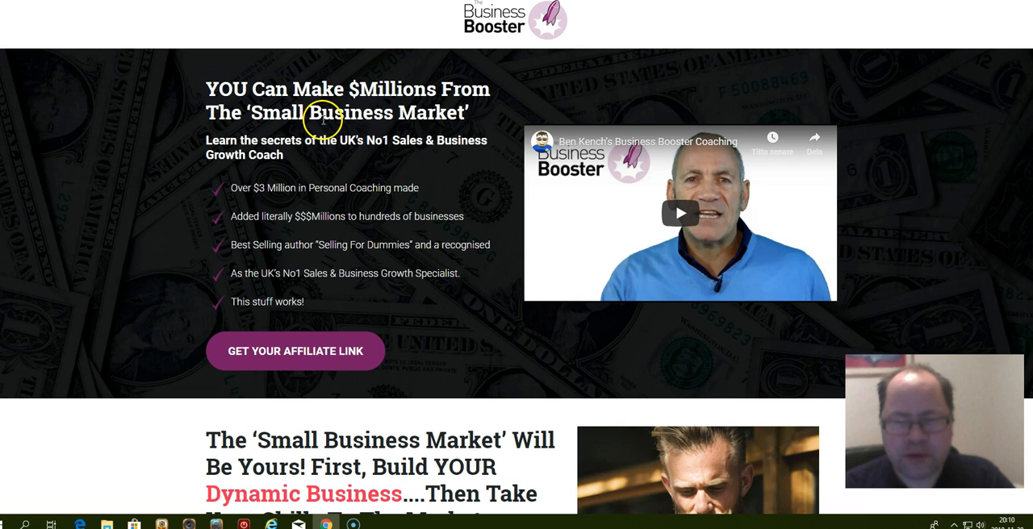
{"action": "mouse_move", "coordinate": [271, 130]}
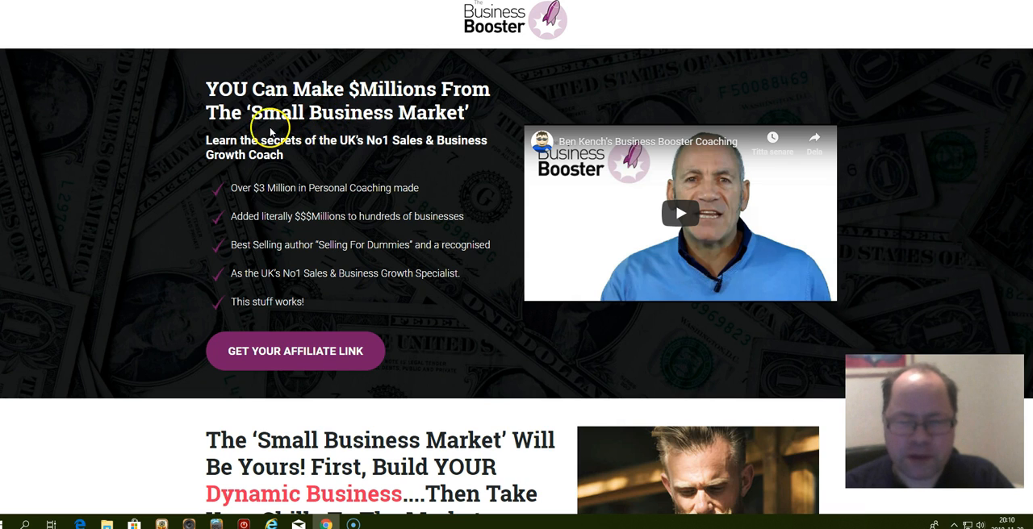
{"action": "mouse_move", "coordinate": [323, 58]}
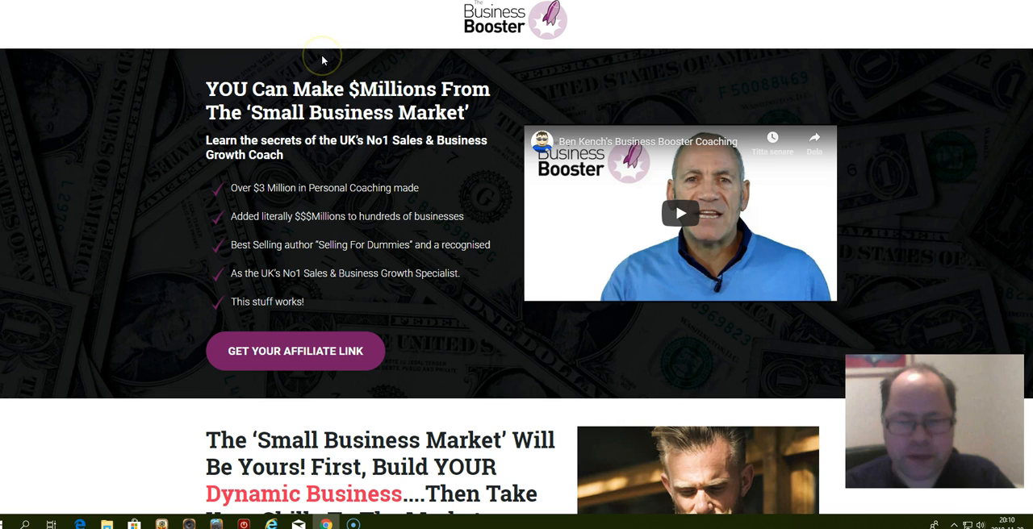
{"action": "mouse_move", "coordinate": [362, 50]}
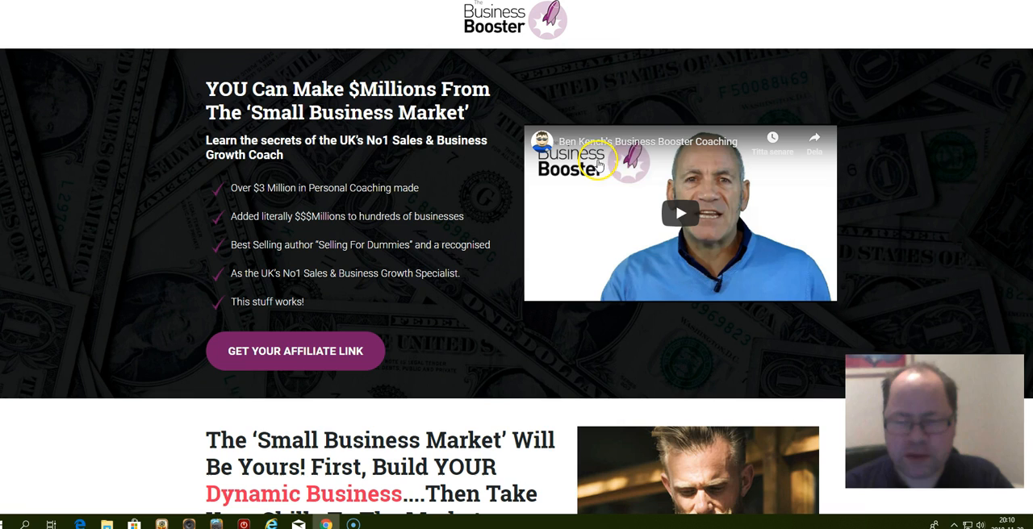
{"action": "mouse_move", "coordinate": [319, 157]}
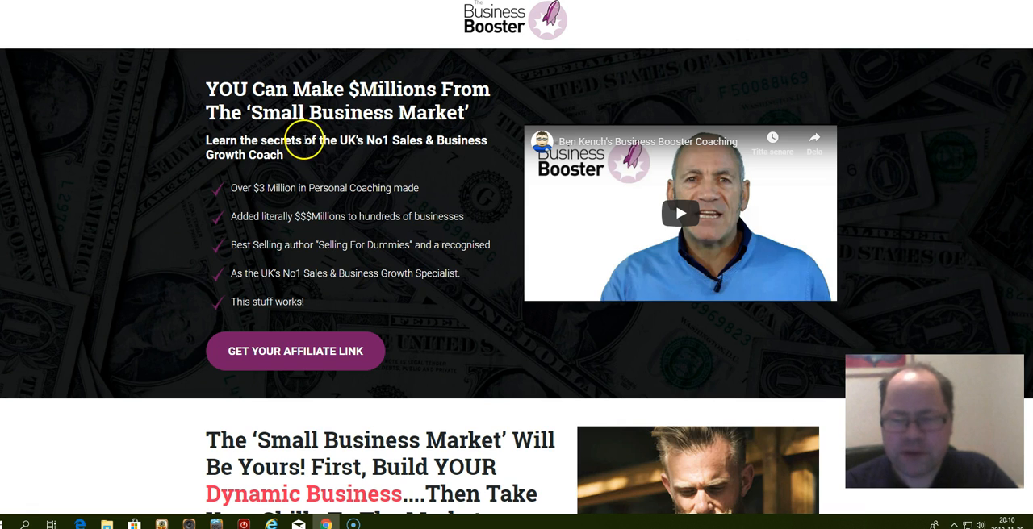
{"action": "mouse_move", "coordinate": [361, 145]}
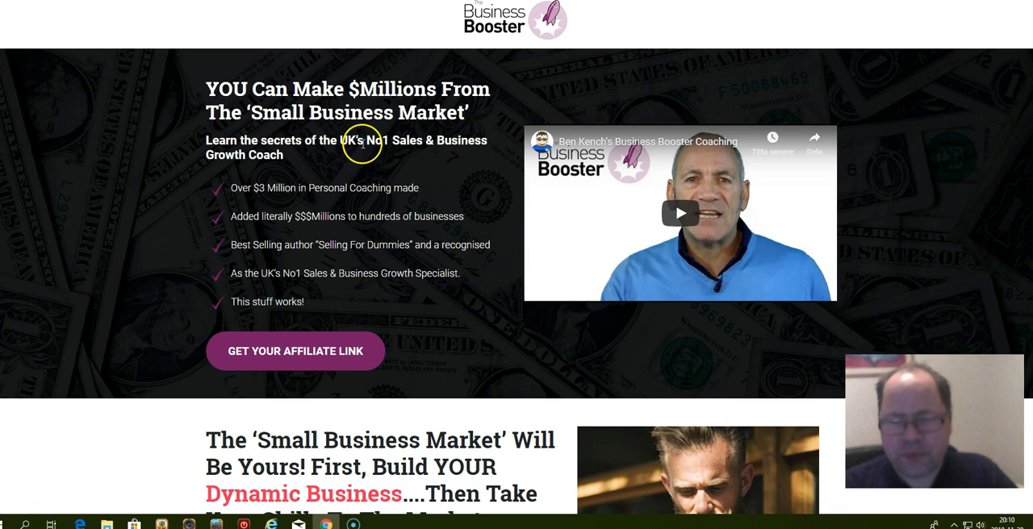
{"action": "mouse_move", "coordinate": [598, 105]}
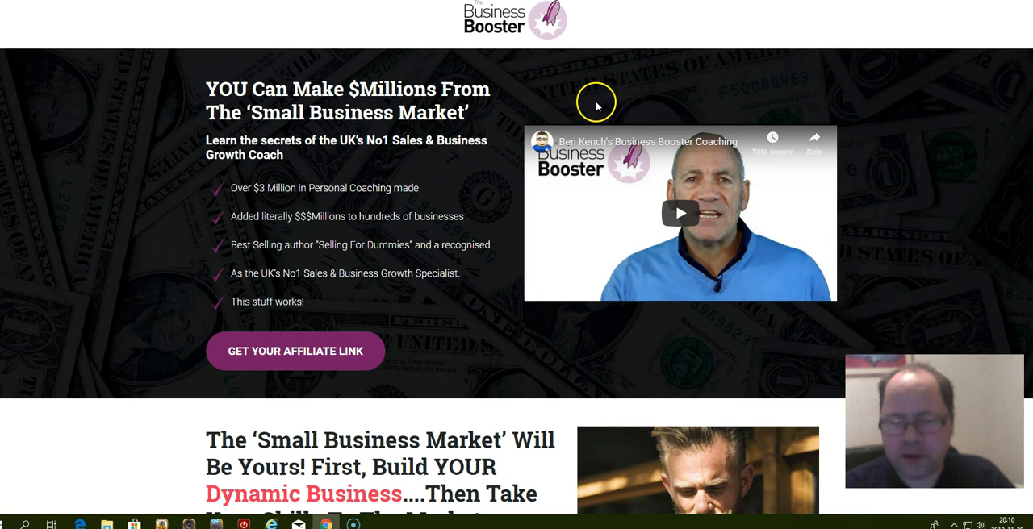
{"action": "mouse_move", "coordinate": [521, 84]}
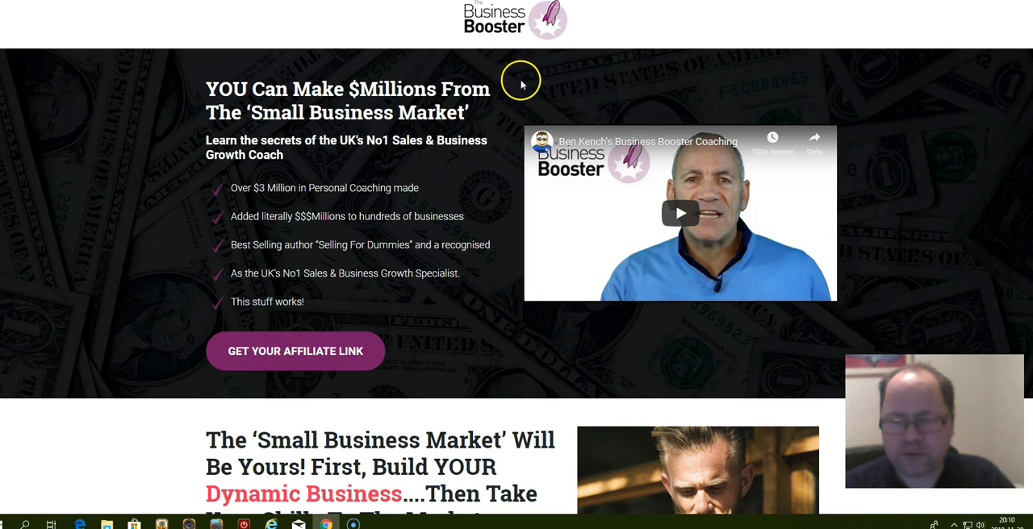
{"action": "mouse_move", "coordinate": [500, 110]}
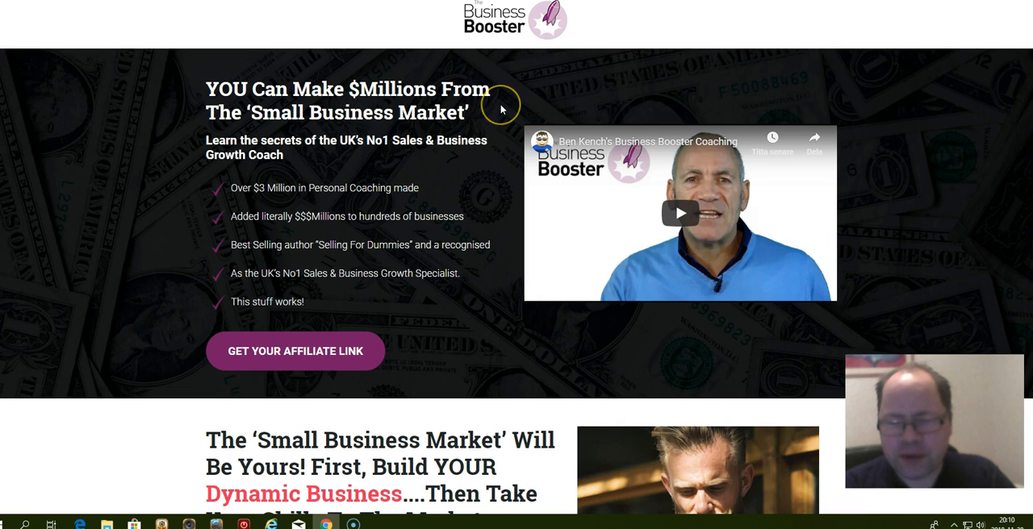
{"action": "mouse_move", "coordinate": [540, 55]}
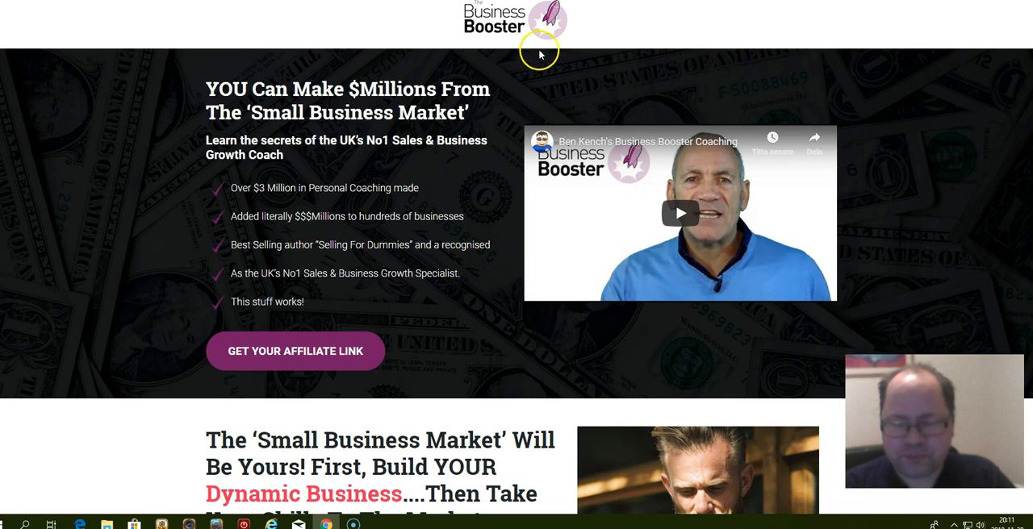
{"action": "mouse_move", "coordinate": [532, 107]}
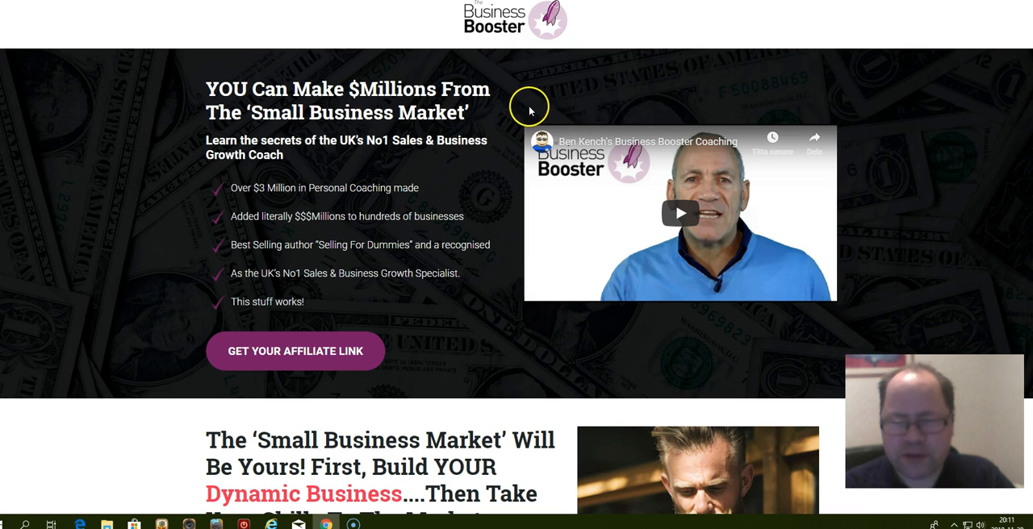
{"action": "mouse_move", "coordinate": [508, 81]}
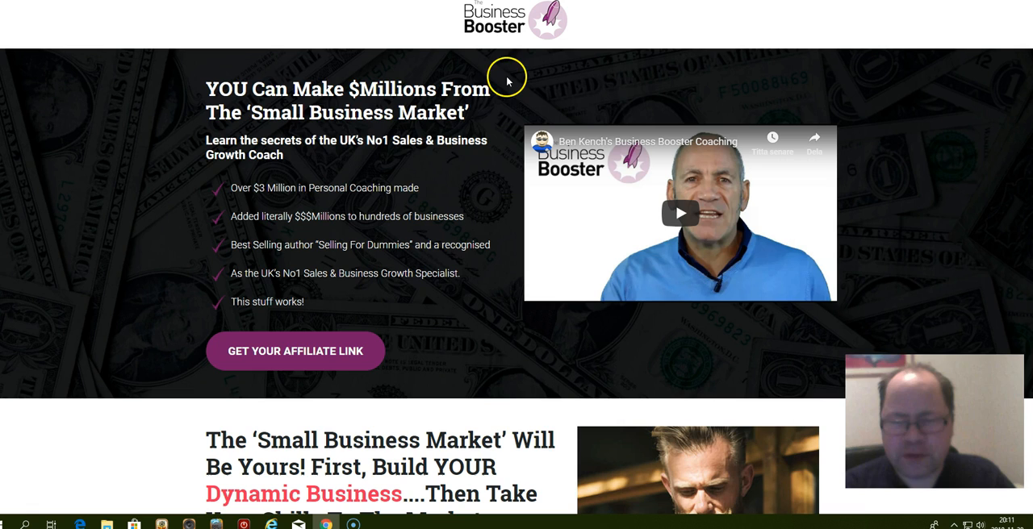
{"action": "mouse_move", "coordinate": [540, 66]}
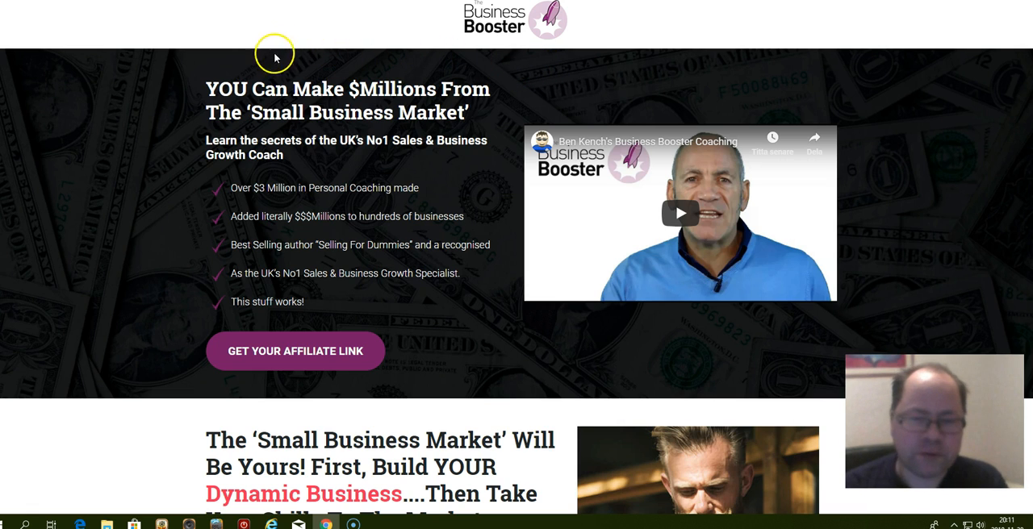
{"action": "mouse_move", "coordinate": [345, 96]}
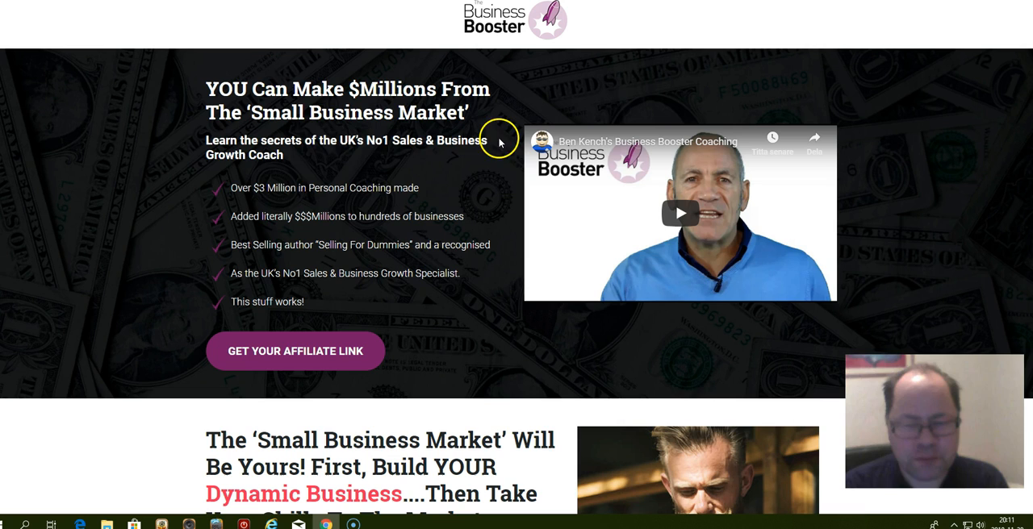
{"action": "mouse_move", "coordinate": [236, 192]}
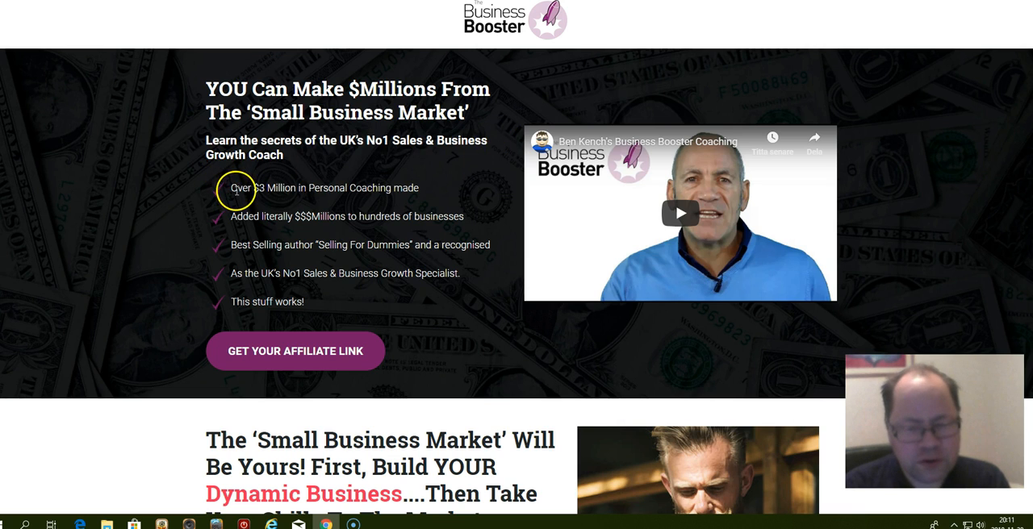
{"action": "mouse_move", "coordinate": [342, 183]}
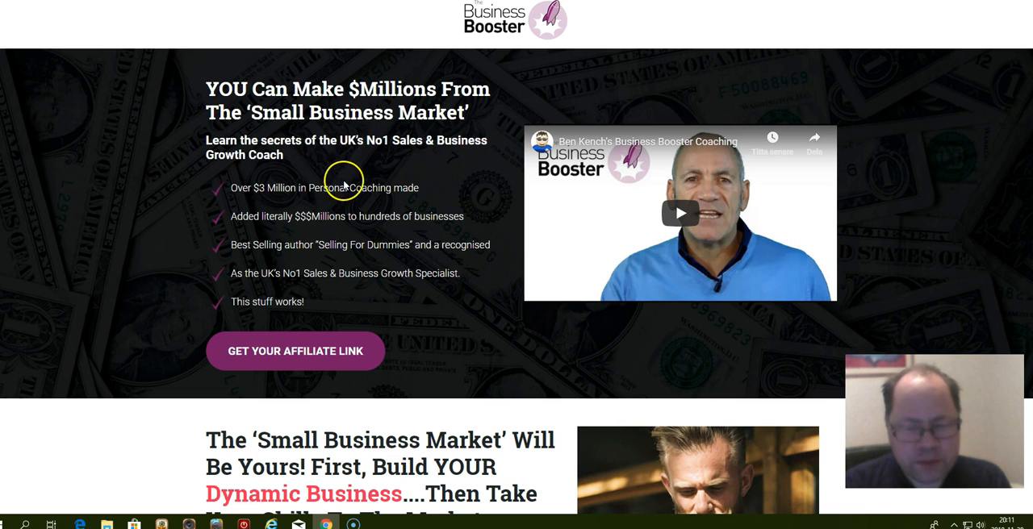
{"action": "mouse_move", "coordinate": [288, 231]}
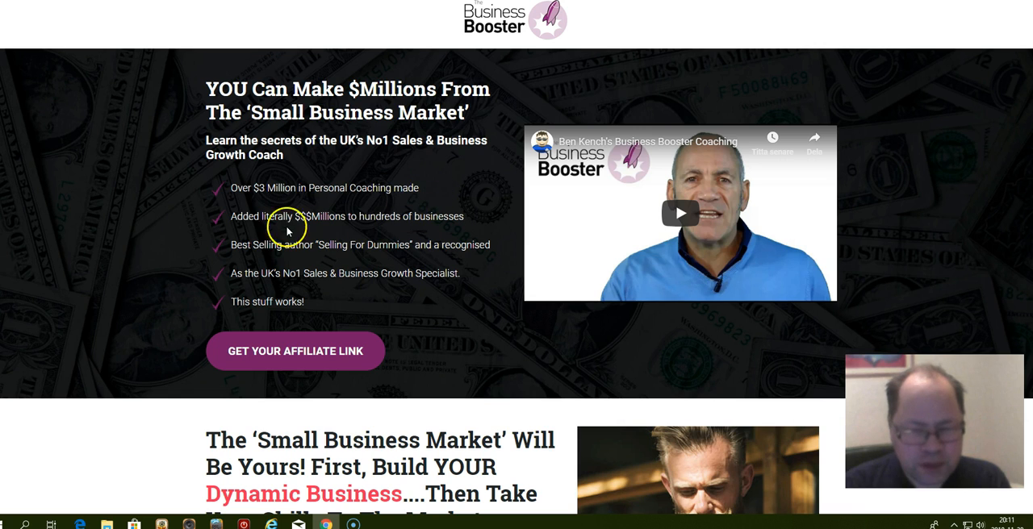
{"action": "mouse_move", "coordinate": [452, 213]}
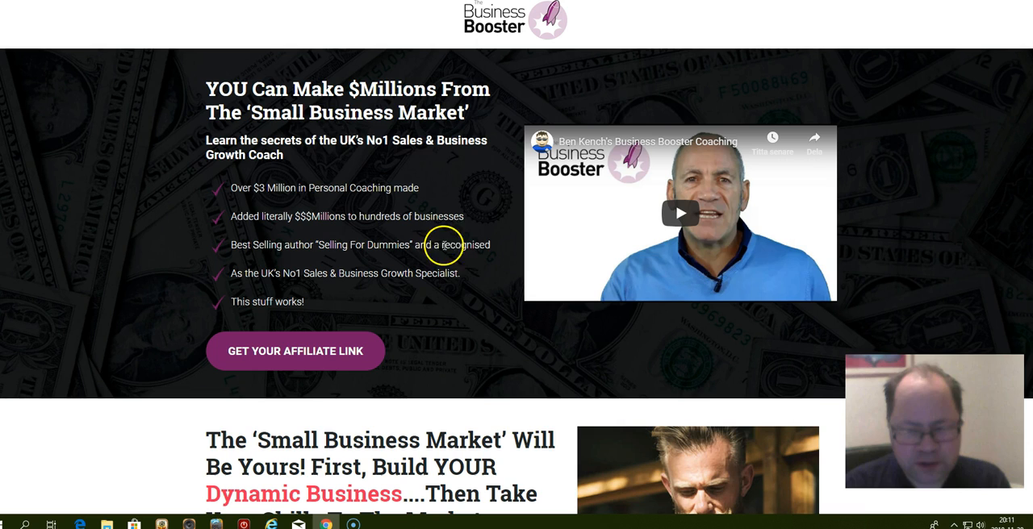
{"action": "mouse_move", "coordinate": [465, 274]}
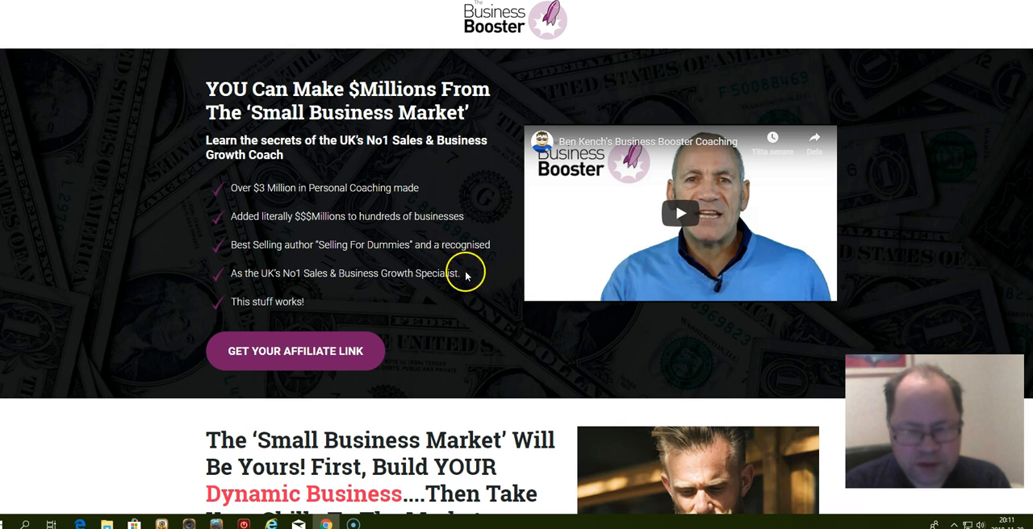
{"action": "mouse_move", "coordinate": [275, 287]}
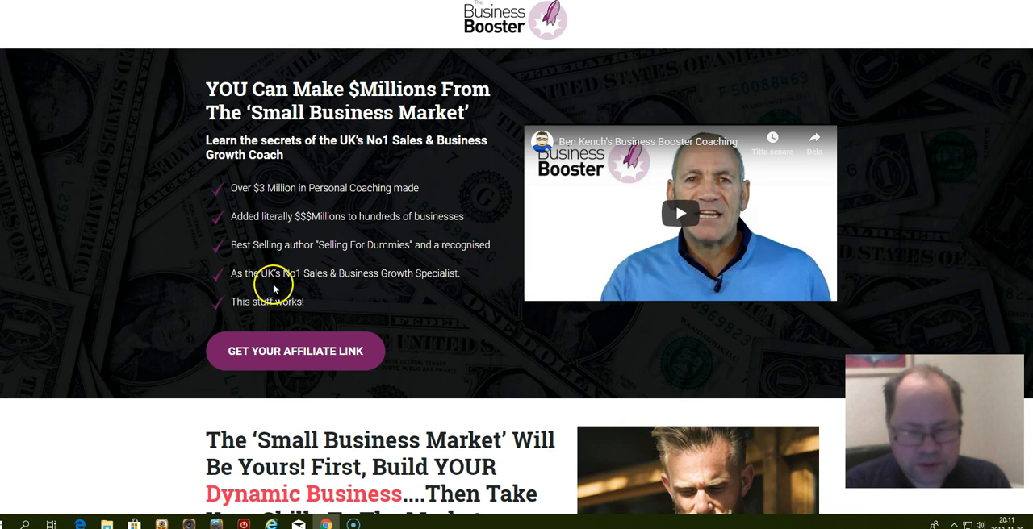
{"action": "mouse_move", "coordinate": [230, 277]}
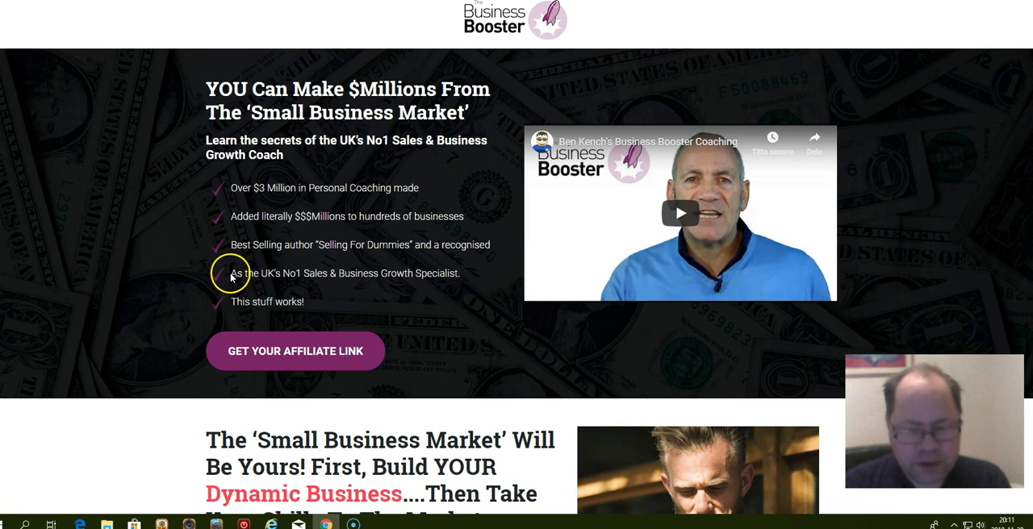
{"action": "mouse_move", "coordinate": [440, 270]}
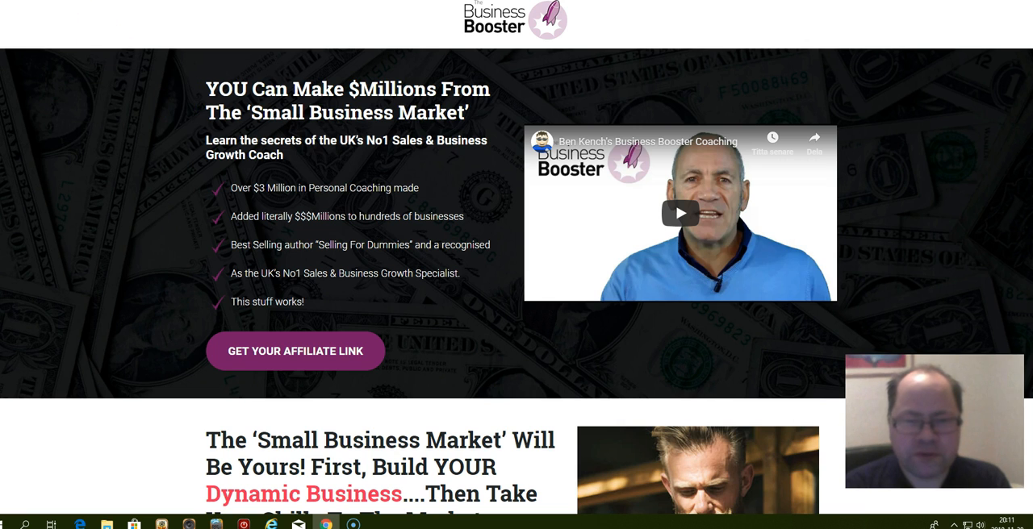
Step: Scroll the review page to The Funnel section with the $47.00 frontend and Upgrade 1 prices
{"action": "scroll", "scroll_direction": "down", "scroll_amount": 3}
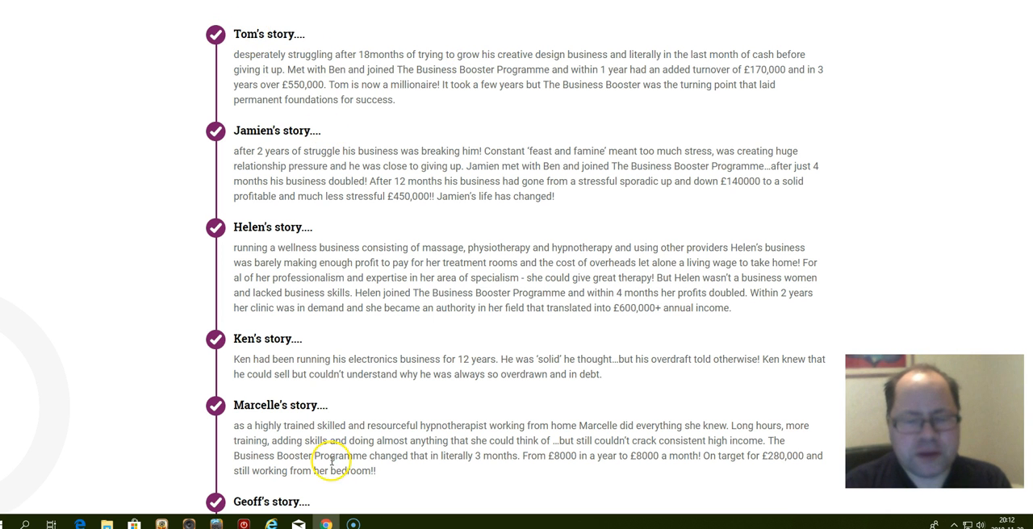
{"action": "mouse_move", "coordinate": [242, 32]}
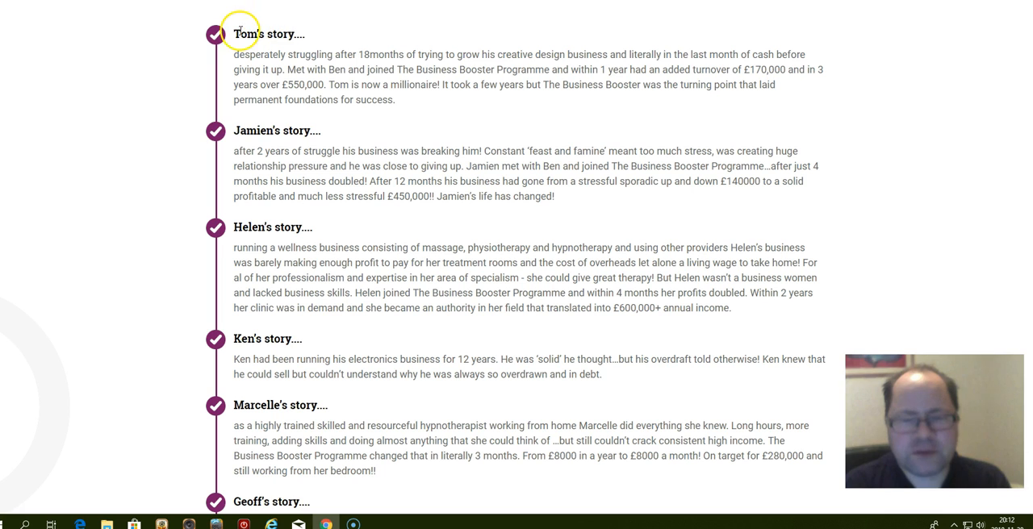
{"action": "mouse_move", "coordinate": [515, 64]}
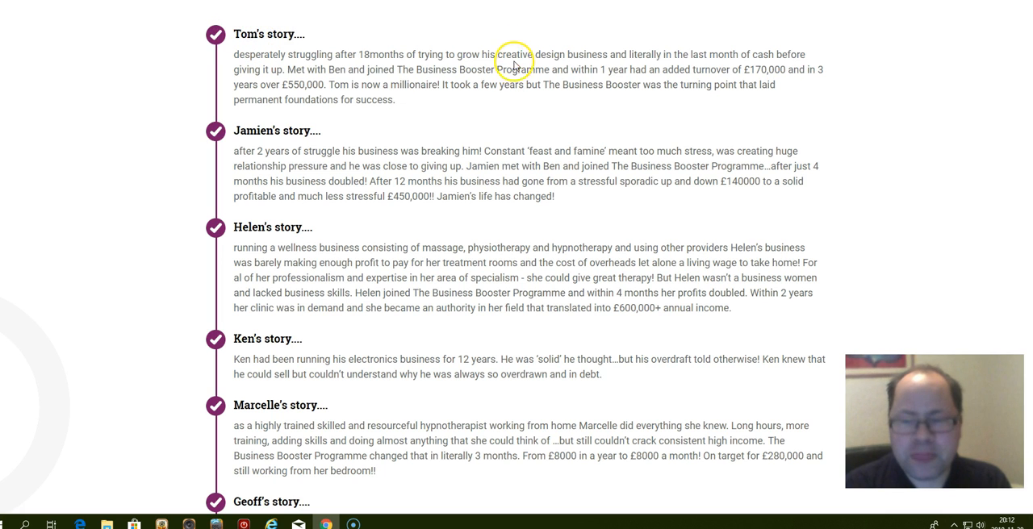
{"action": "mouse_move", "coordinate": [244, 55]}
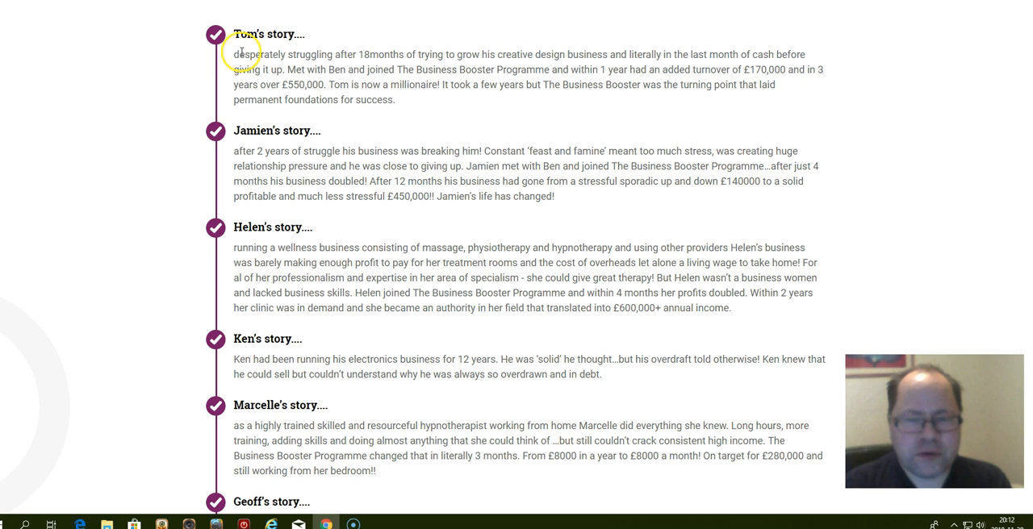
{"action": "mouse_move", "coordinate": [515, 89]}
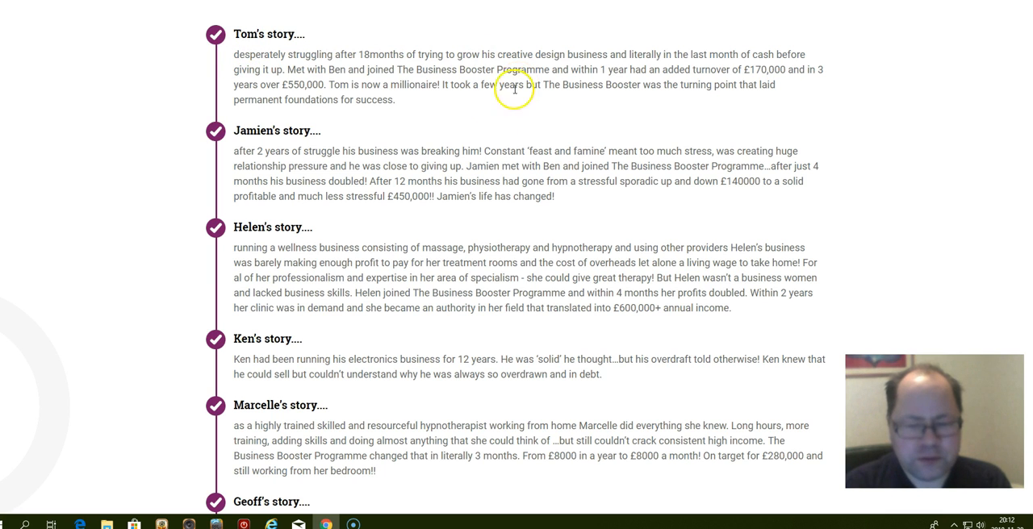
{"action": "mouse_move", "coordinate": [277, 77]}
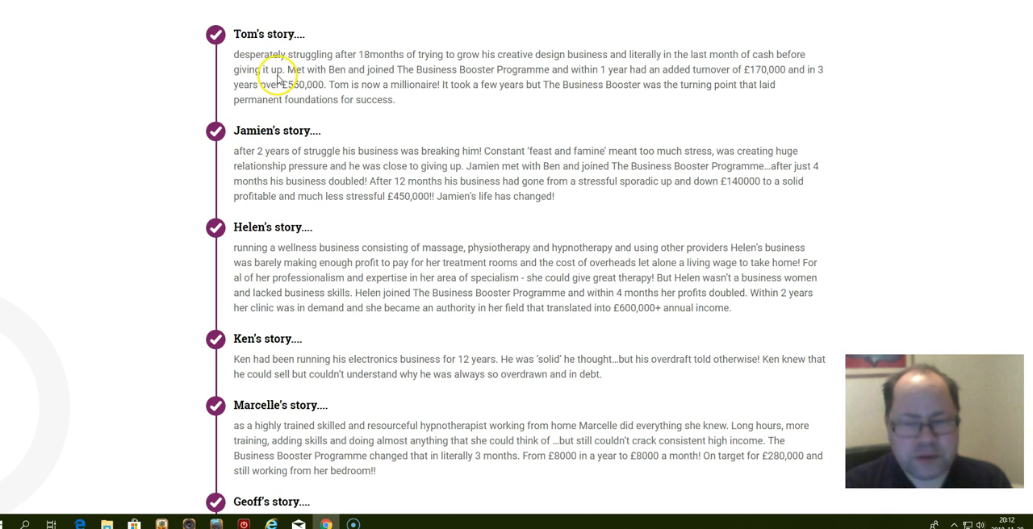
{"action": "mouse_move", "coordinate": [235, 55]}
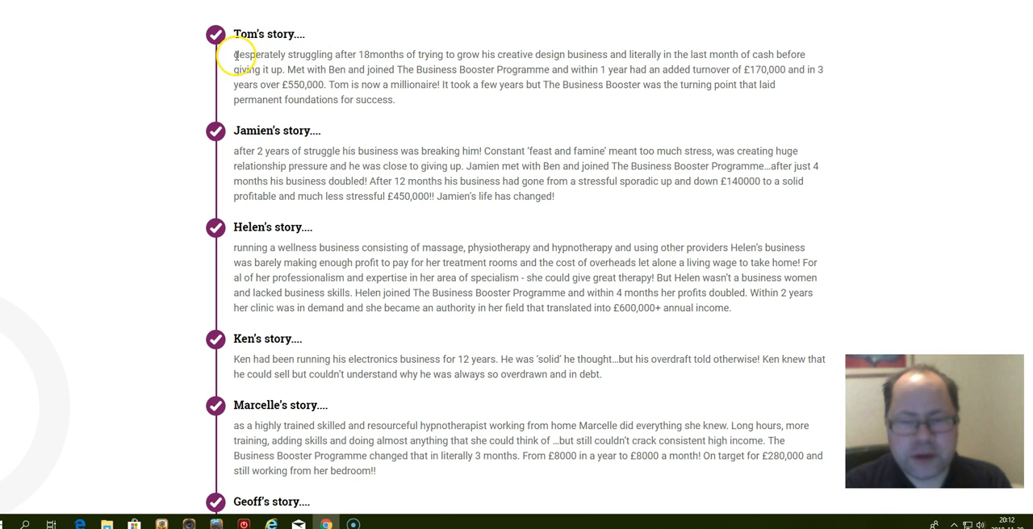
{"action": "mouse_move", "coordinate": [434, 58]}
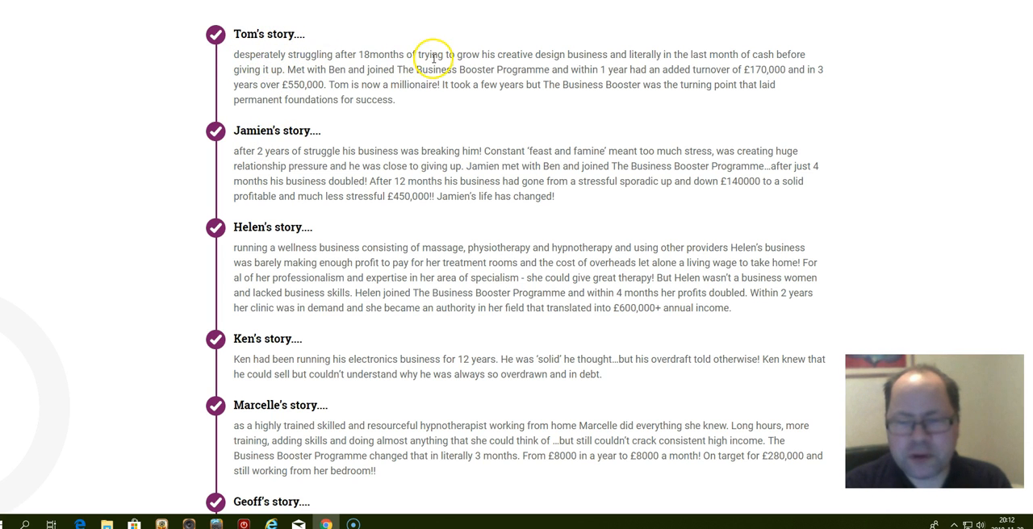
{"action": "mouse_move", "coordinate": [736, 29]}
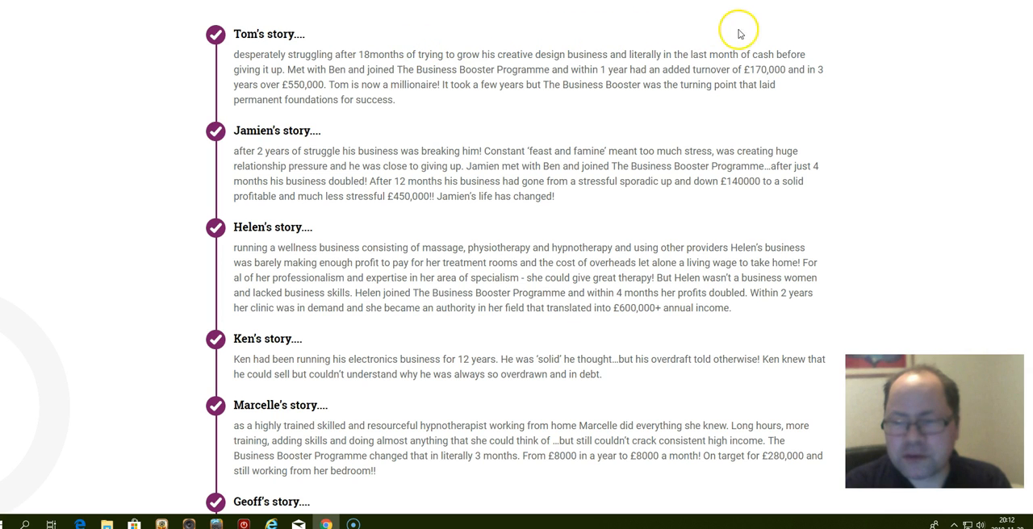
{"action": "mouse_move", "coordinate": [147, 109]}
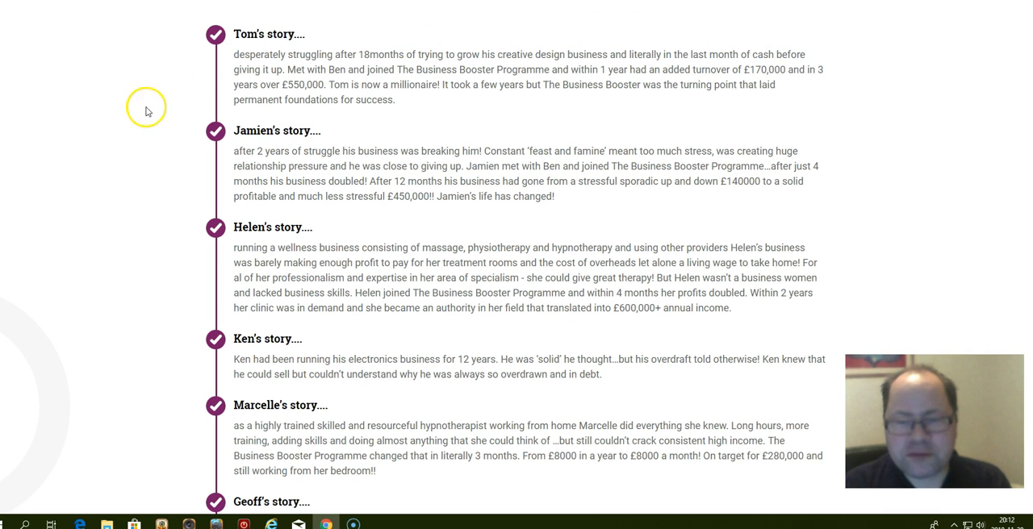
{"action": "mouse_move", "coordinate": [368, 64]}
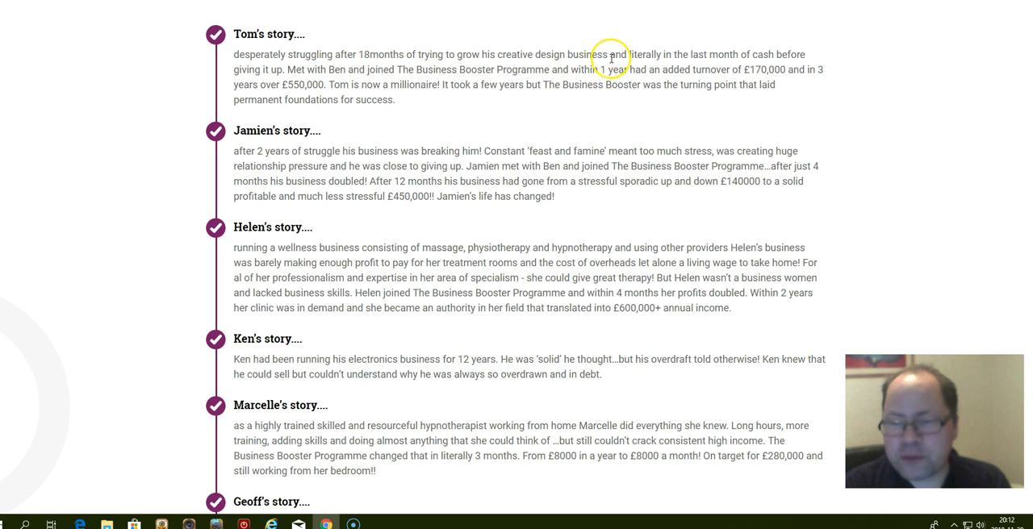
{"action": "mouse_move", "coordinate": [758, 60]}
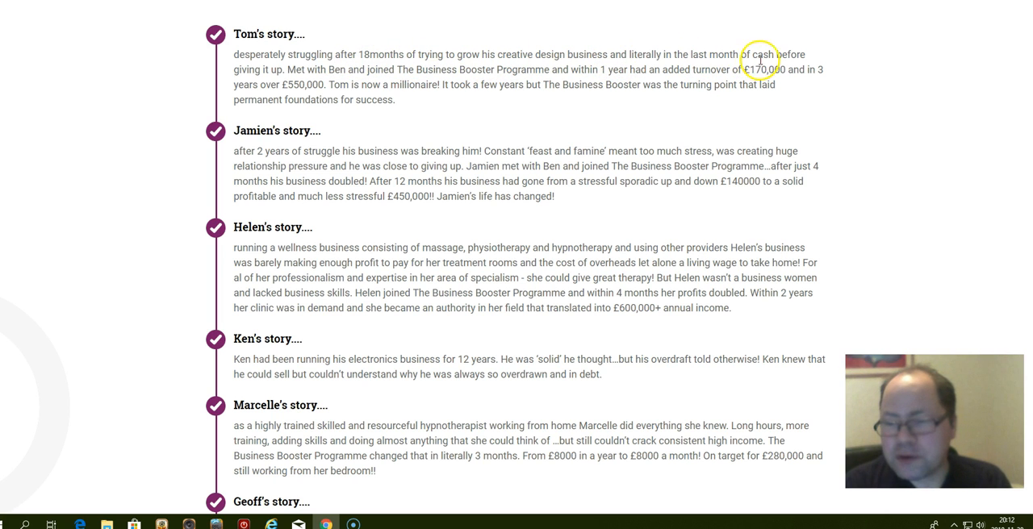
{"action": "mouse_move", "coordinate": [797, 26]}
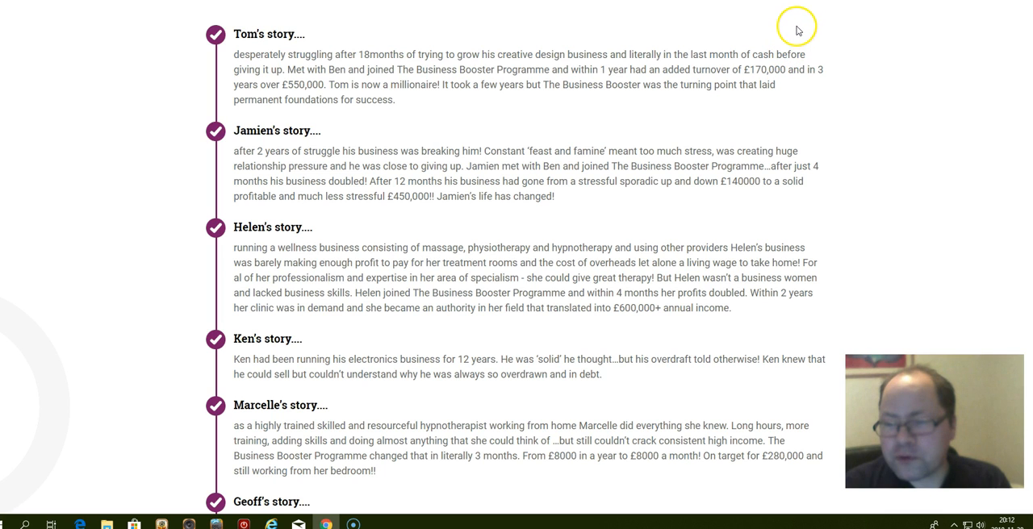
{"action": "mouse_move", "coordinate": [817, 57]}
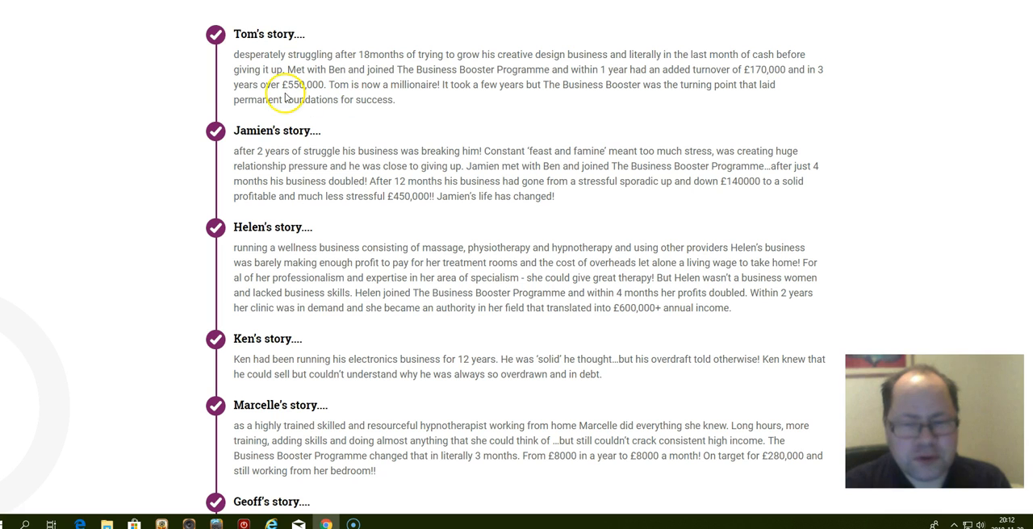
{"action": "mouse_move", "coordinate": [133, 73]}
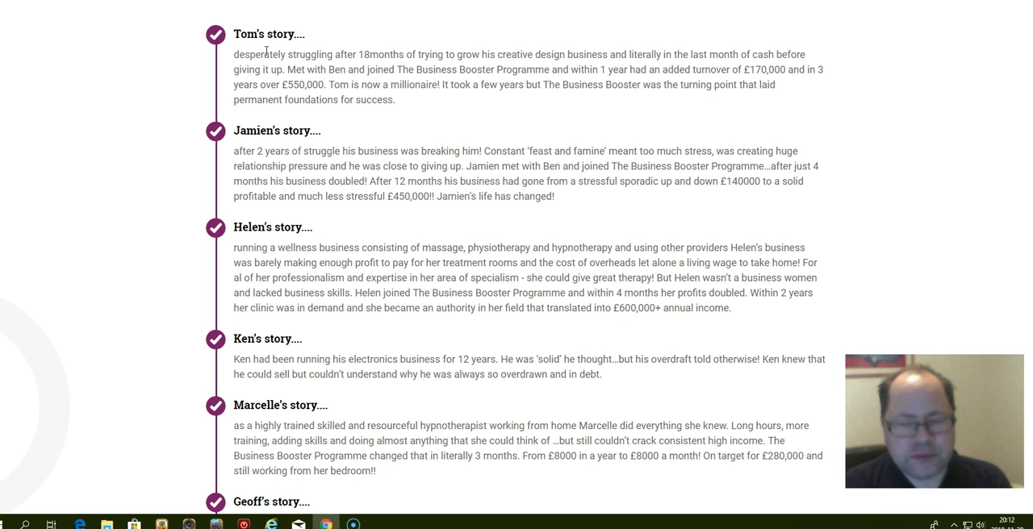
{"action": "mouse_move", "coordinate": [202, 62]}
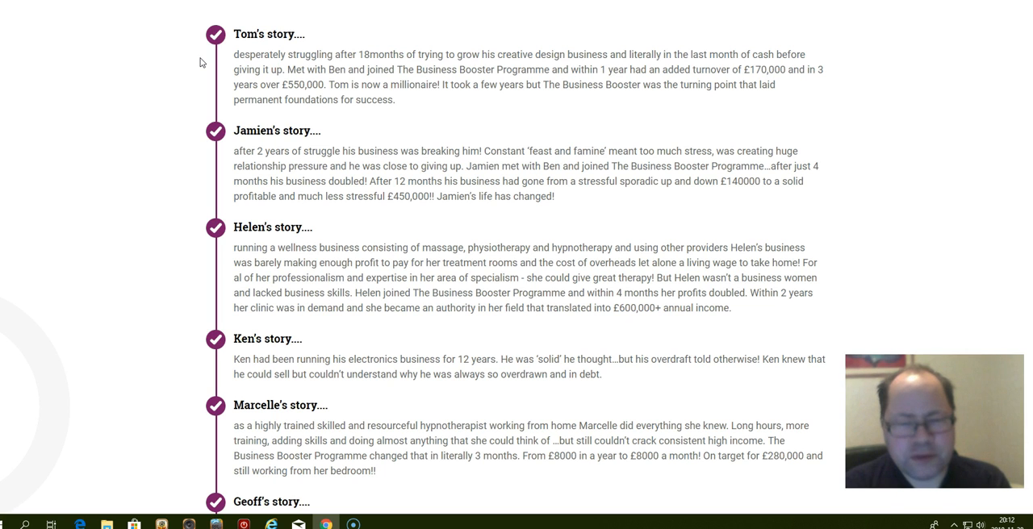
{"action": "mouse_move", "coordinate": [79, 21]}
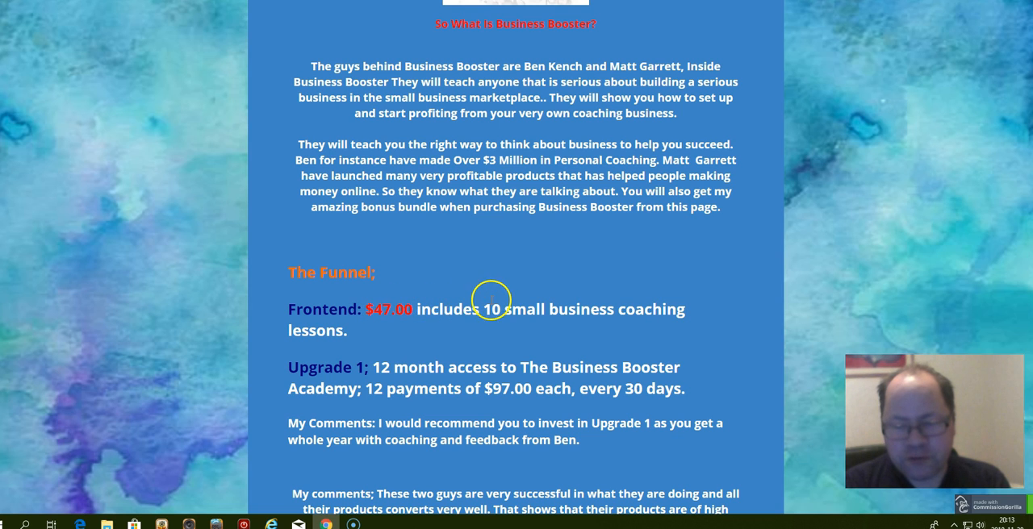
{"action": "mouse_move", "coordinate": [494, 358]}
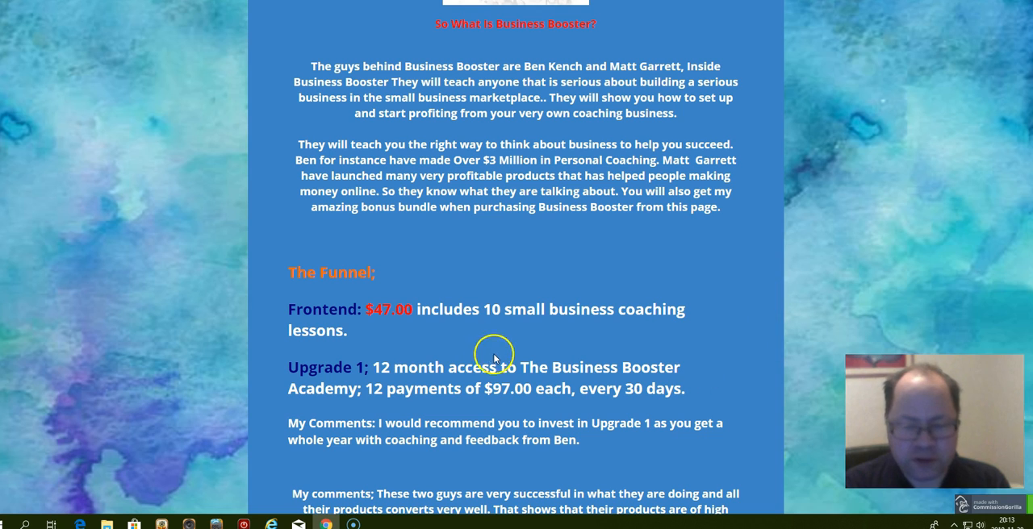
{"action": "mouse_move", "coordinate": [332, 310]}
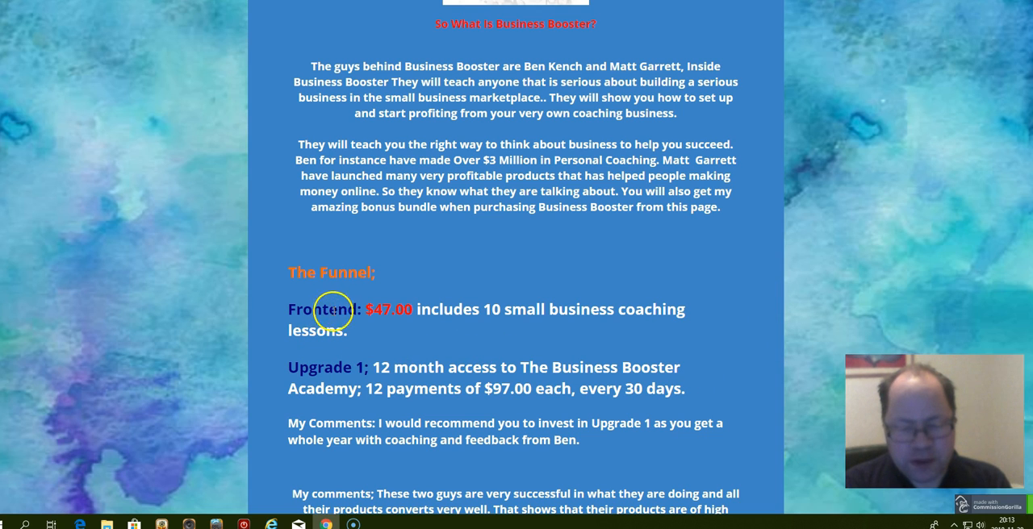
{"action": "mouse_move", "coordinate": [319, 368]}
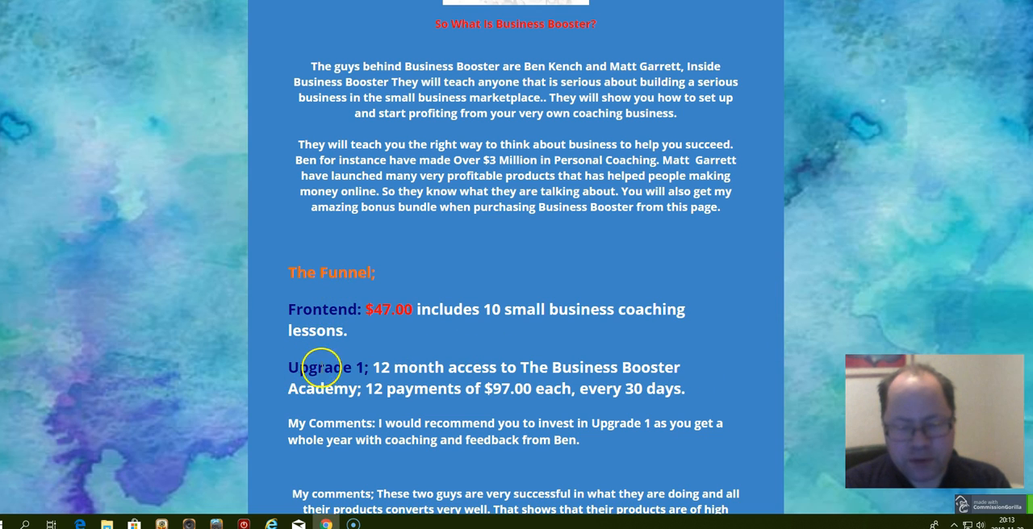
{"action": "mouse_move", "coordinate": [516, 354]}
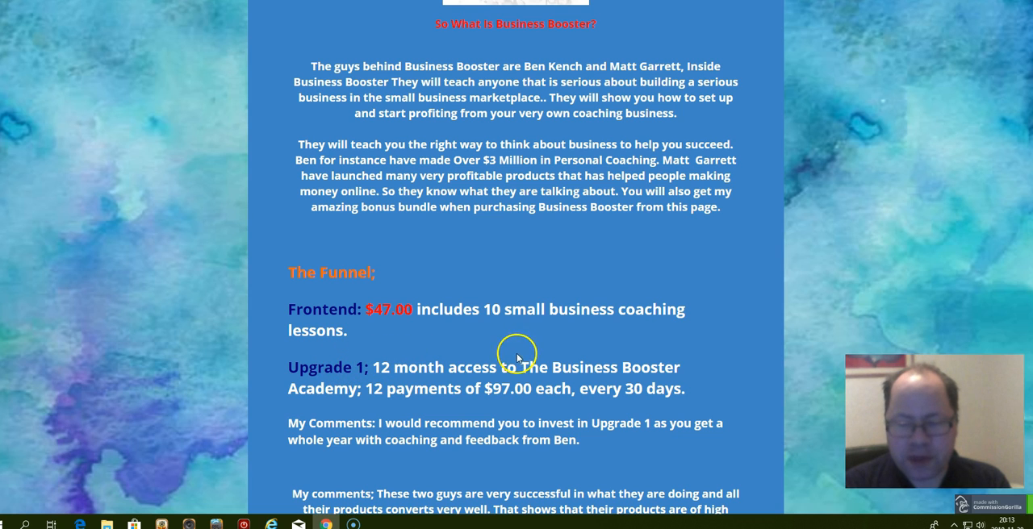
{"action": "mouse_move", "coordinate": [664, 393]}
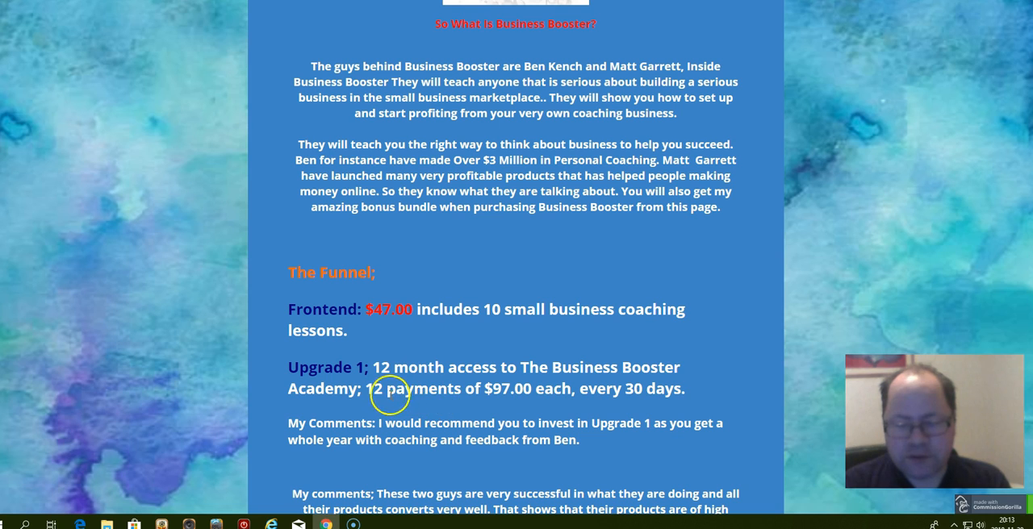
{"action": "mouse_move", "coordinate": [465, 373]}
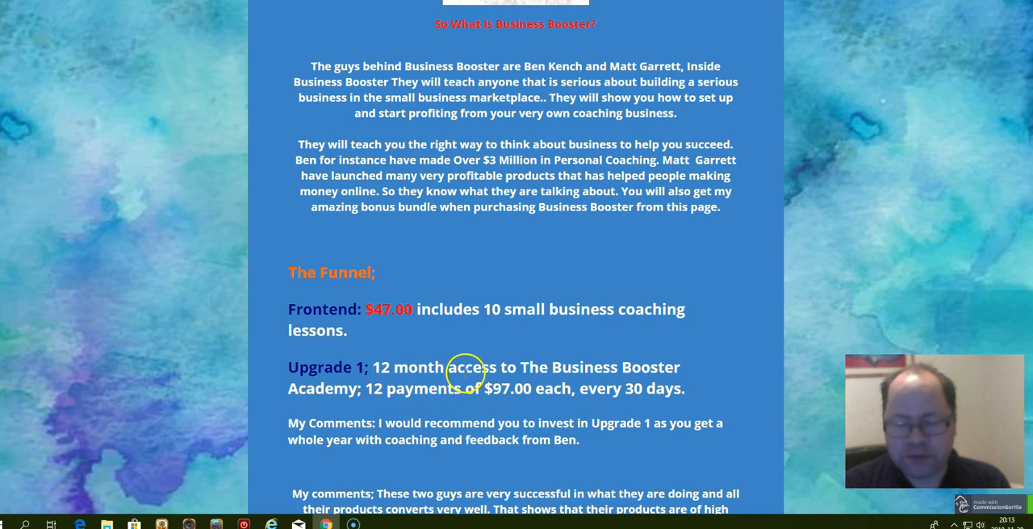
{"action": "mouse_move", "coordinate": [575, 381]}
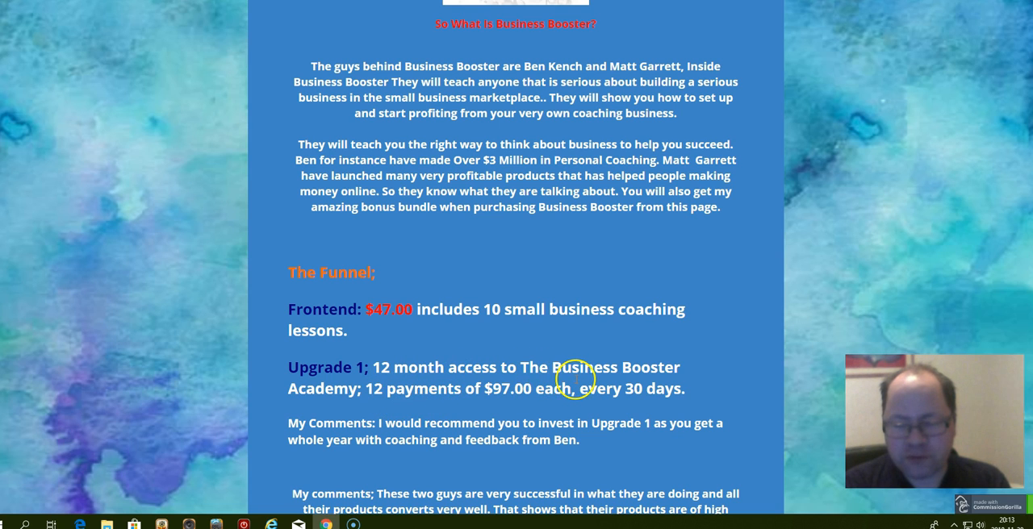
{"action": "mouse_move", "coordinate": [682, 391]}
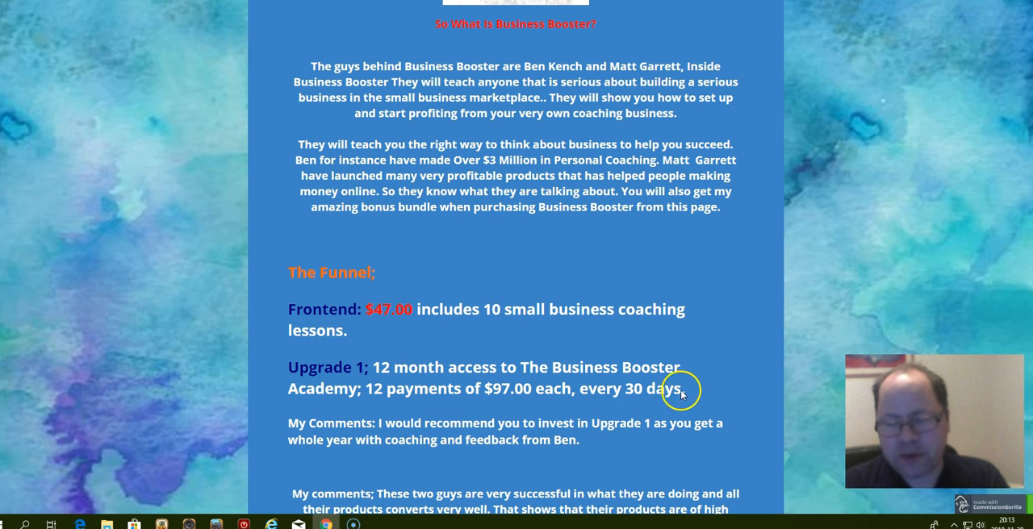
{"action": "mouse_move", "coordinate": [491, 352]}
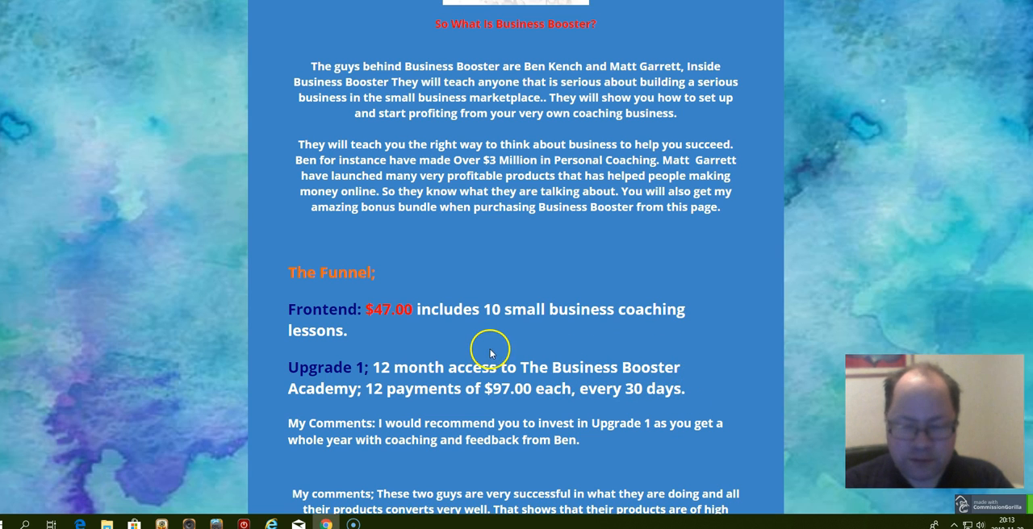
{"action": "scroll", "scroll_direction": "down", "scroll_amount": 3}
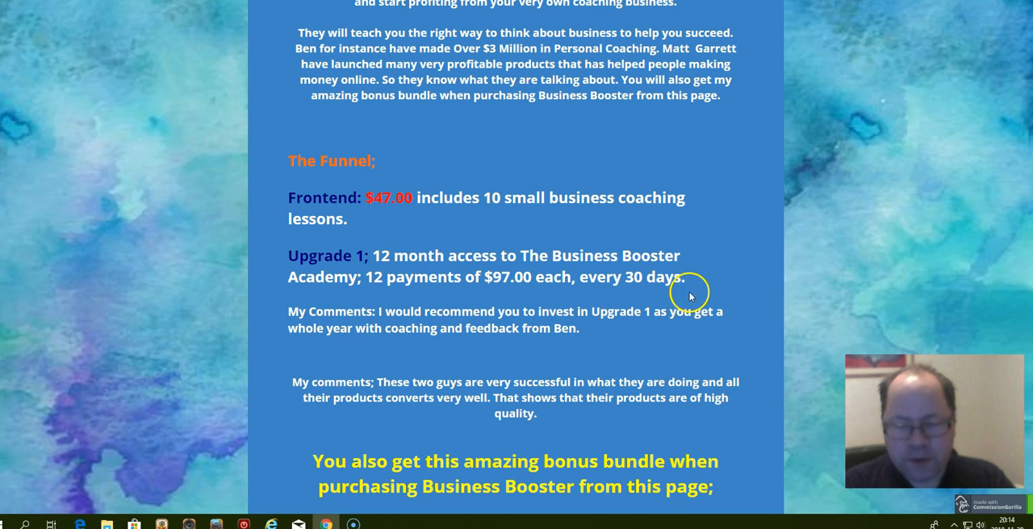
{"action": "mouse_move", "coordinate": [504, 294]}
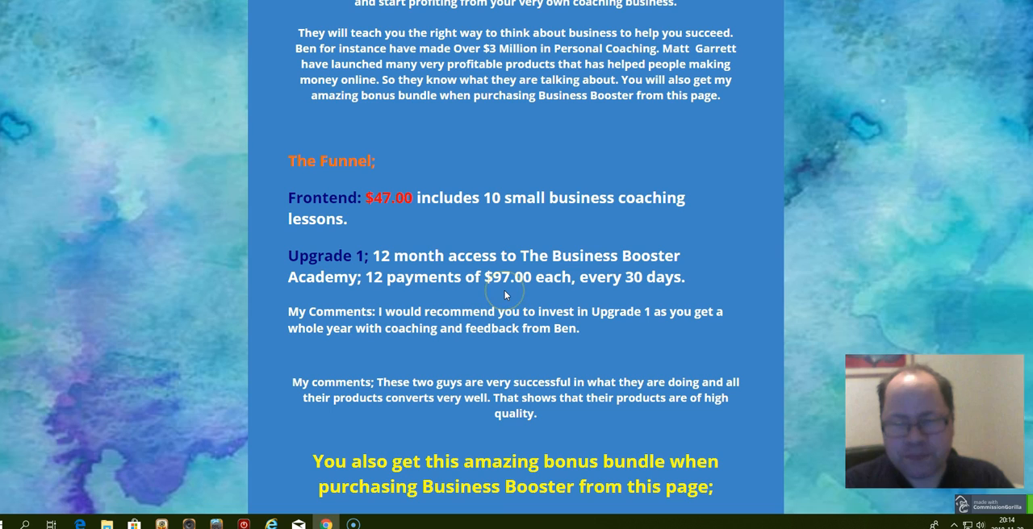
{"action": "mouse_move", "coordinate": [395, 307]}
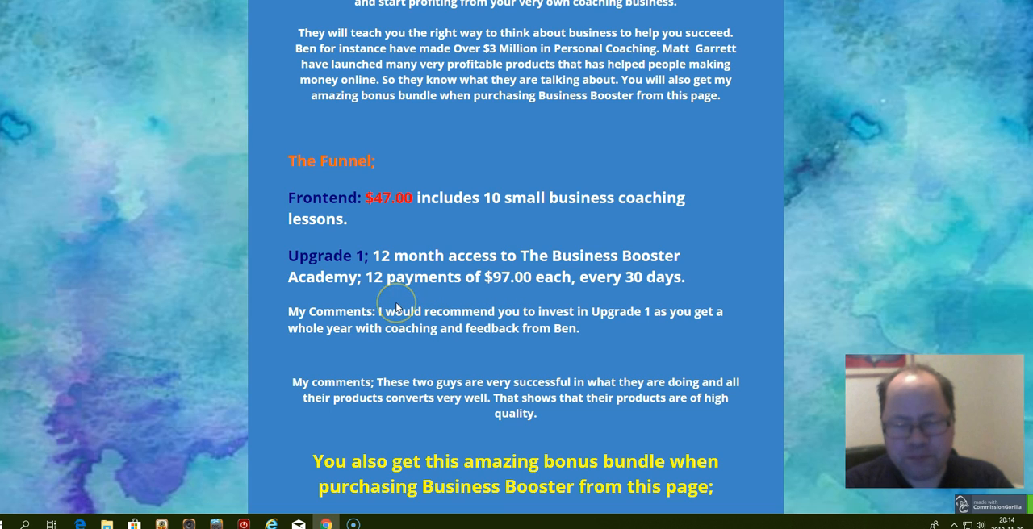
{"action": "scroll", "scroll_direction": "up", "scroll_amount": 3}
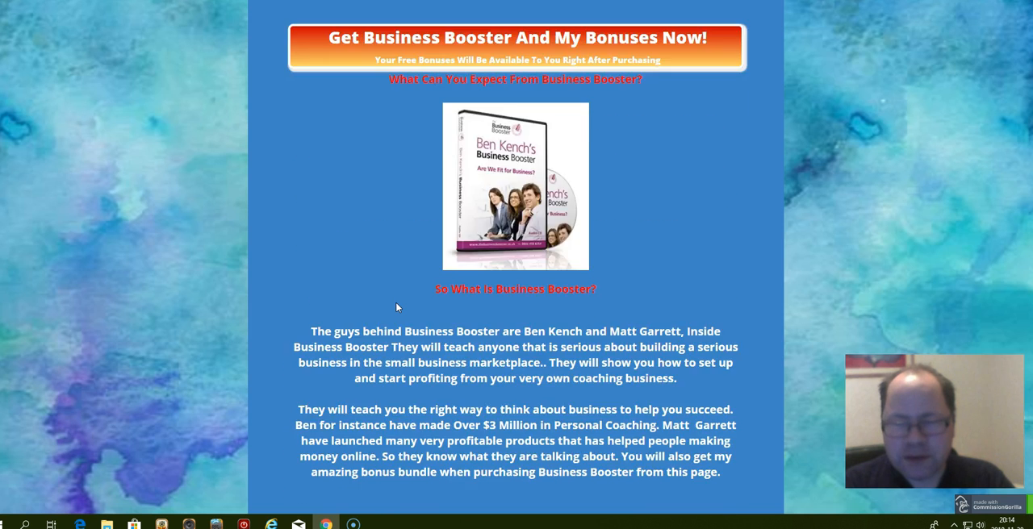
{"action": "scroll", "scroll_direction": "up", "scroll_amount": 3}
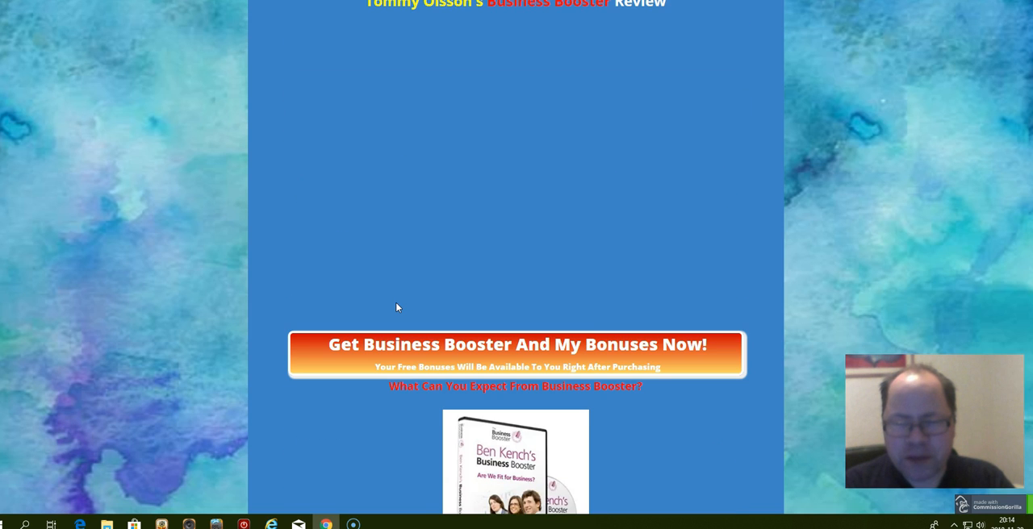
{"action": "scroll", "scroll_direction": "down", "scroll_amount": 3}
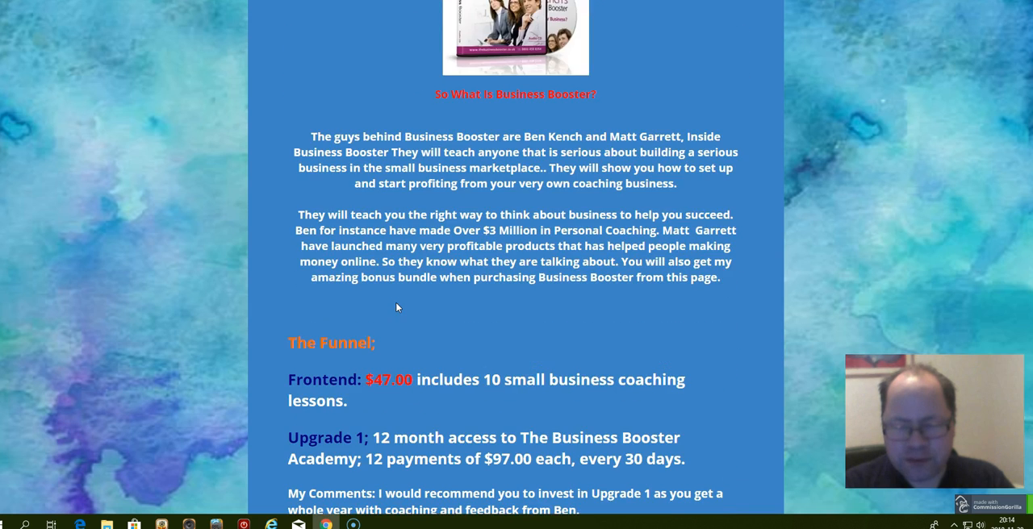
{"action": "scroll", "scroll_direction": "down", "scroll_amount": 3}
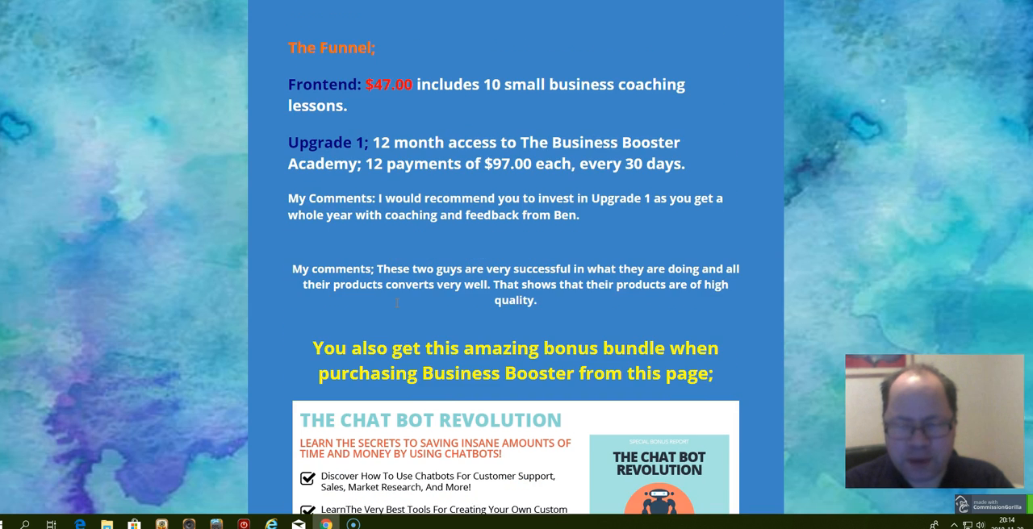
{"action": "scroll", "scroll_direction": "down", "scroll_amount": 3}
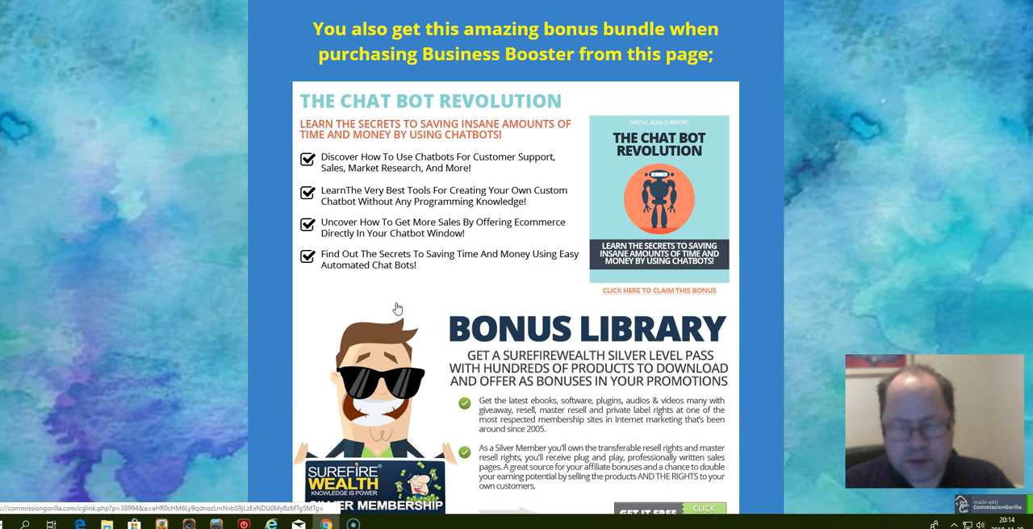
{"action": "scroll", "scroll_direction": "down", "scroll_amount": 3}
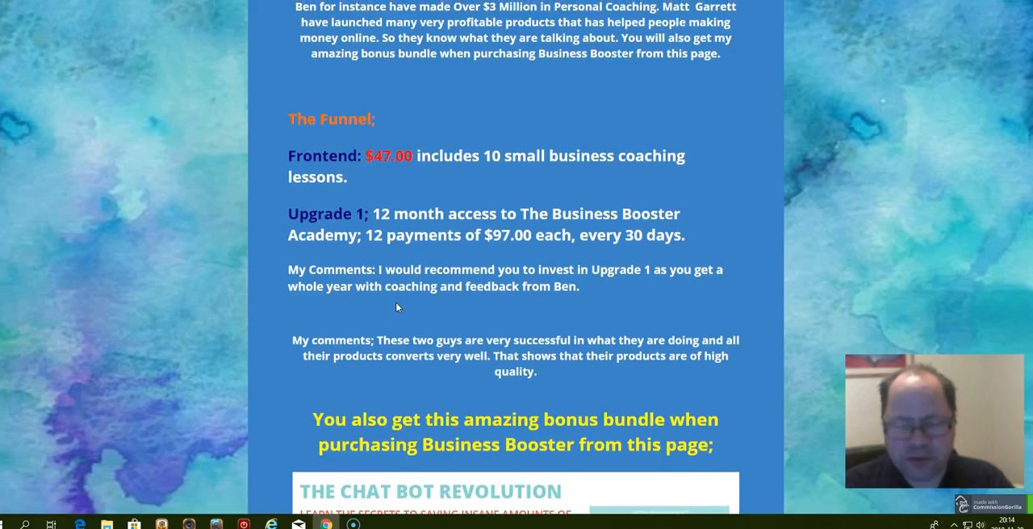
{"action": "scroll", "scroll_direction": "down", "scroll_amount": 3}
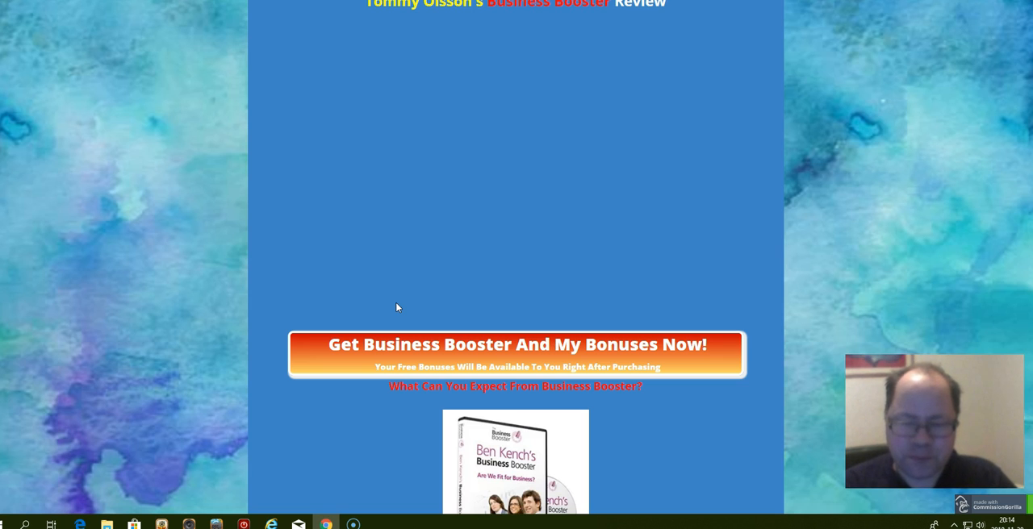
{"action": "scroll", "scroll_direction": "down", "scroll_amount": 3}
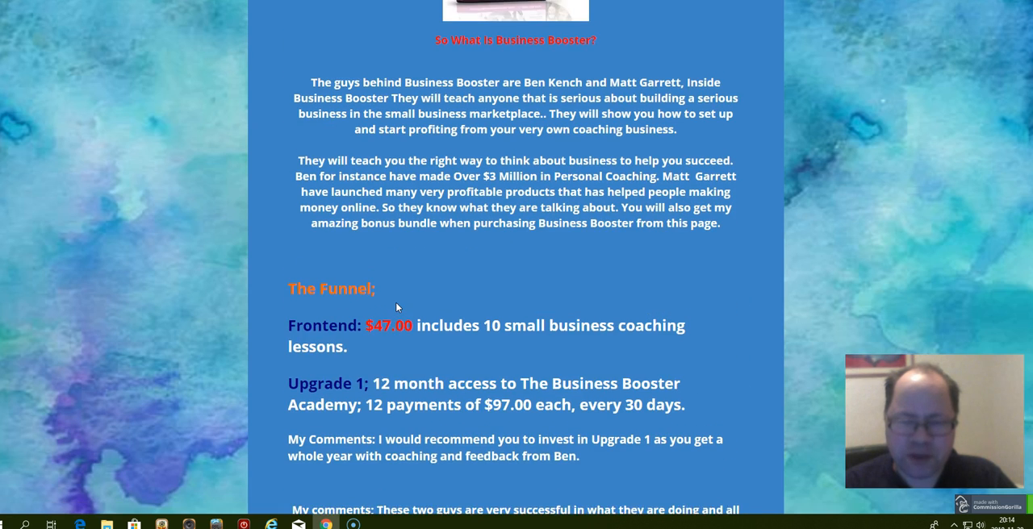
{"action": "scroll", "scroll_direction": "down", "scroll_amount": 3}
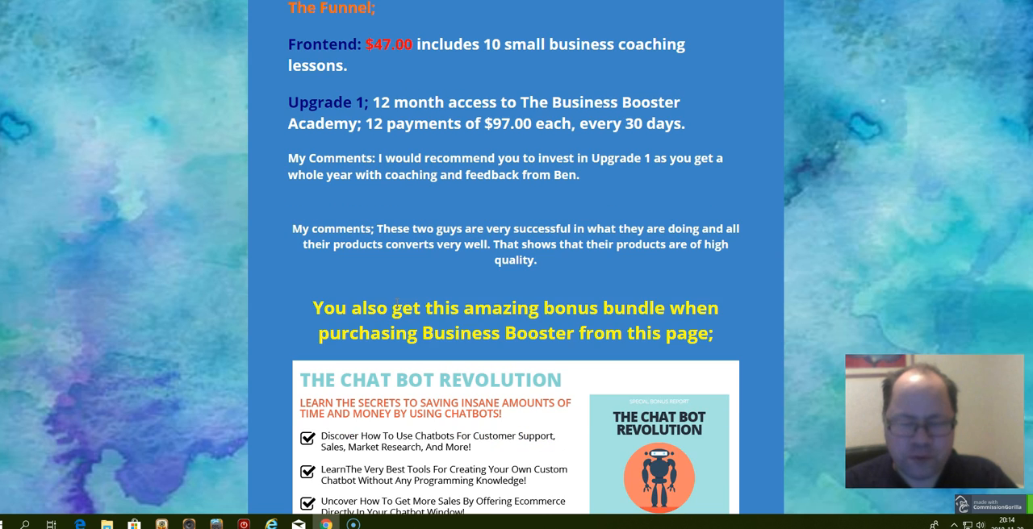
{"action": "scroll", "scroll_direction": "down", "scroll_amount": 3}
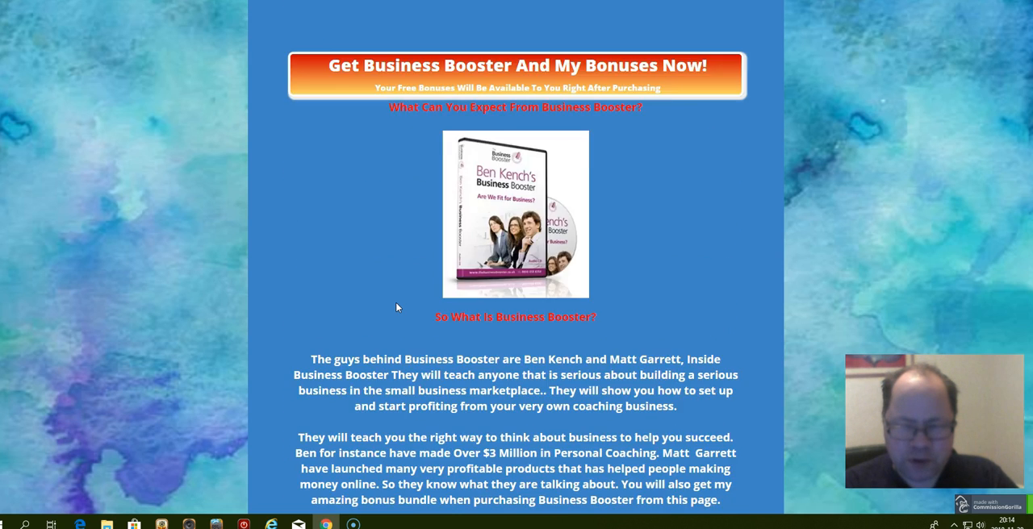
{"action": "scroll", "scroll_direction": "up", "scroll_amount": 3}
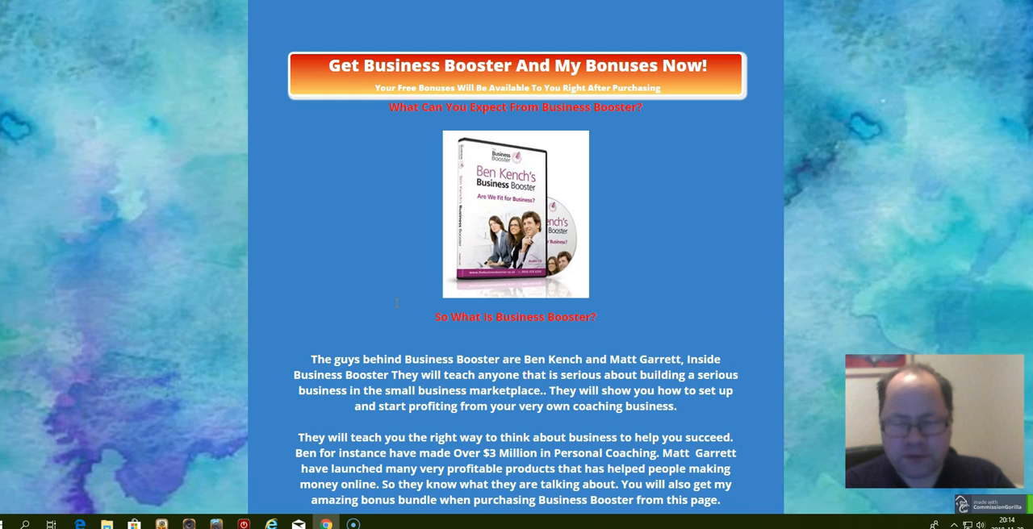
{"action": "scroll", "scroll_direction": "down", "scroll_amount": 3}
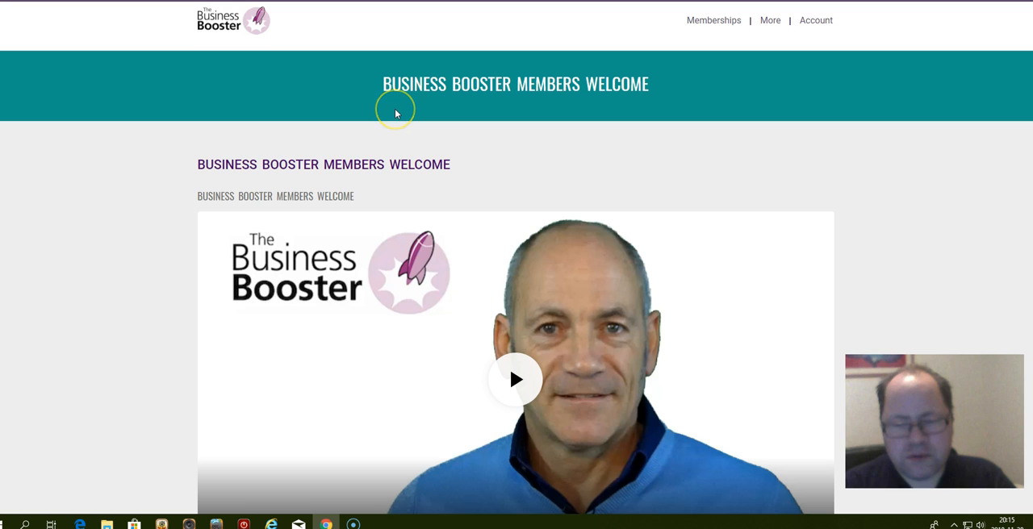
Step: Scroll the members welcome page past the video to My Memberships listing Business Booster Training
{"action": "scroll", "scroll_direction": "down", "scroll_amount": 3}
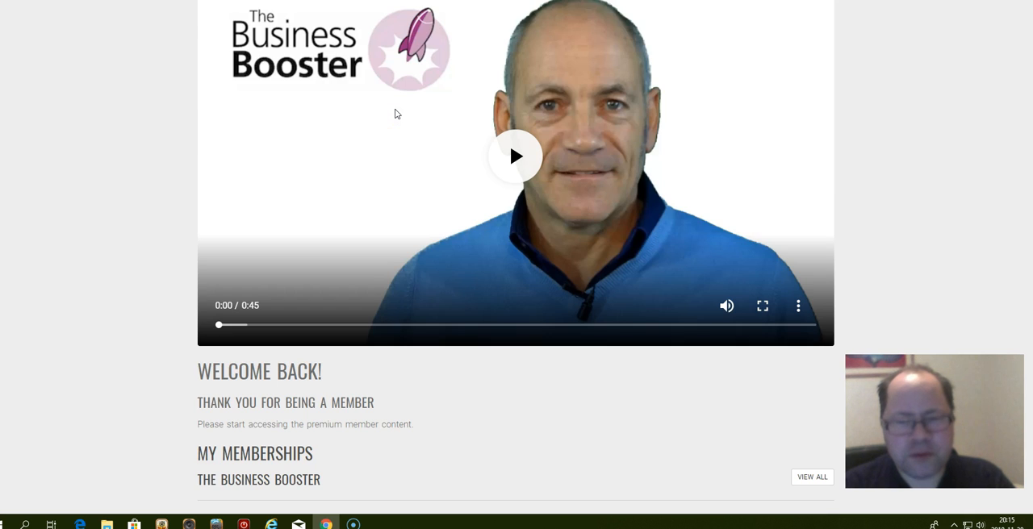
{"action": "scroll", "scroll_direction": "down", "scroll_amount": 3}
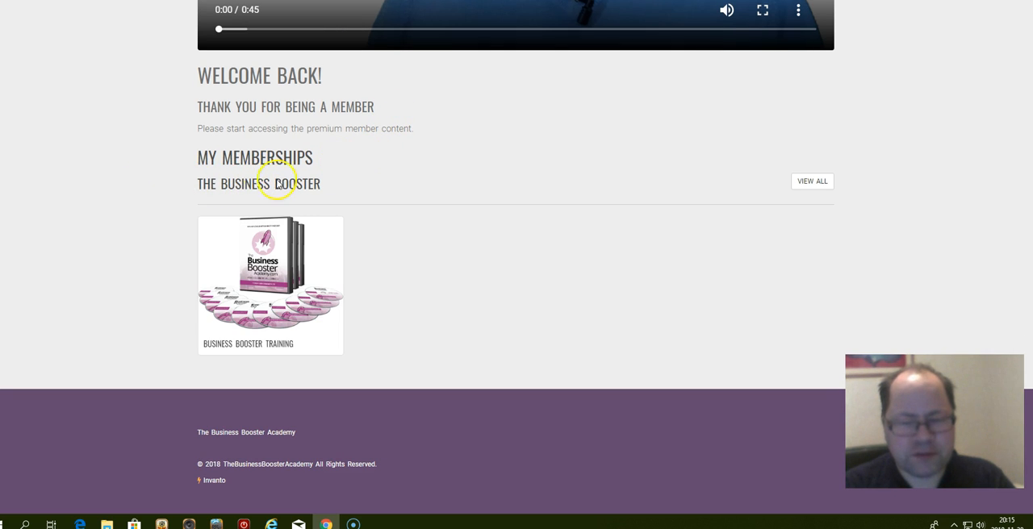
{"action": "mouse_move", "coordinate": [335, 187]}
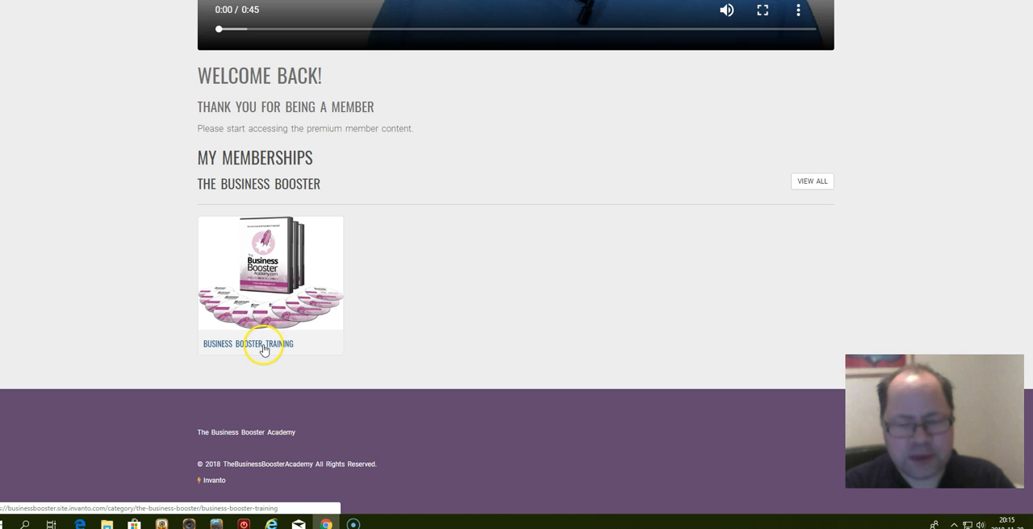
Step: Open the Business Booster Training course showing its table of contents and 0% module progress
{"action": "left_click", "coordinate": [249, 342]}
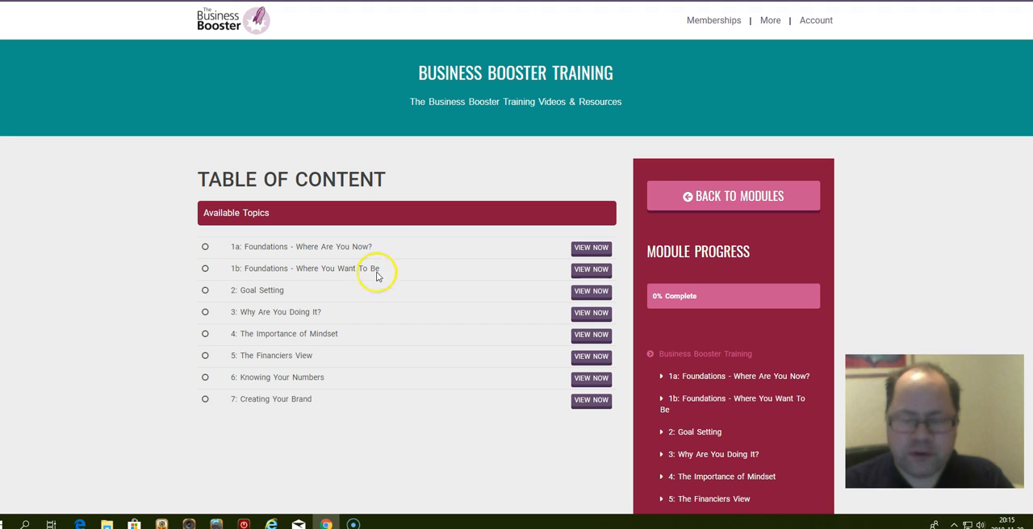
{"action": "mouse_move", "coordinate": [291, 268]}
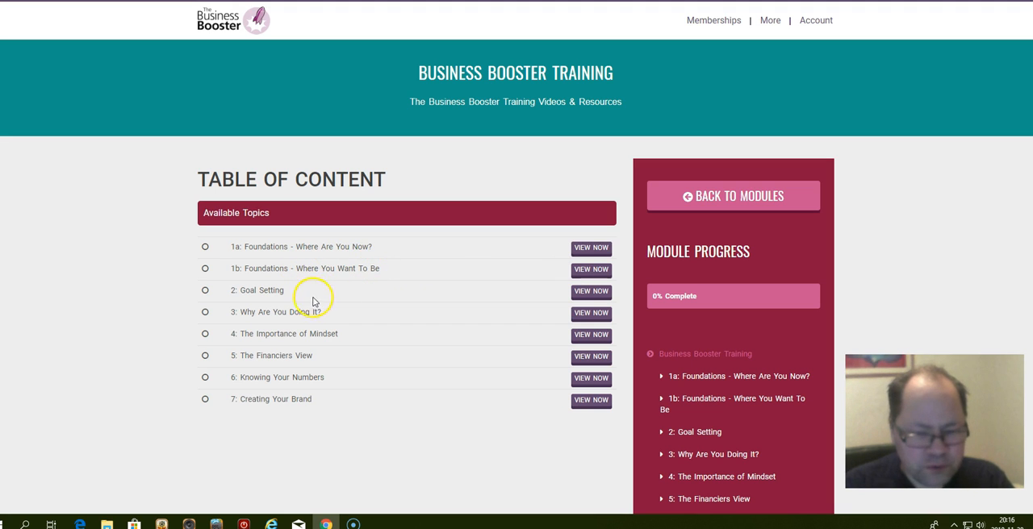
{"action": "mouse_move", "coordinate": [313, 354]}
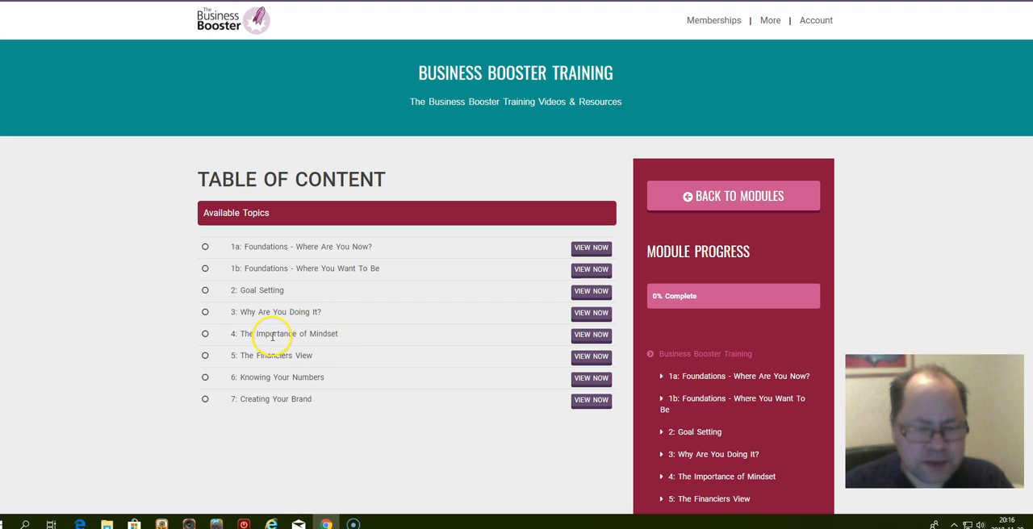
{"action": "mouse_move", "coordinate": [271, 355]}
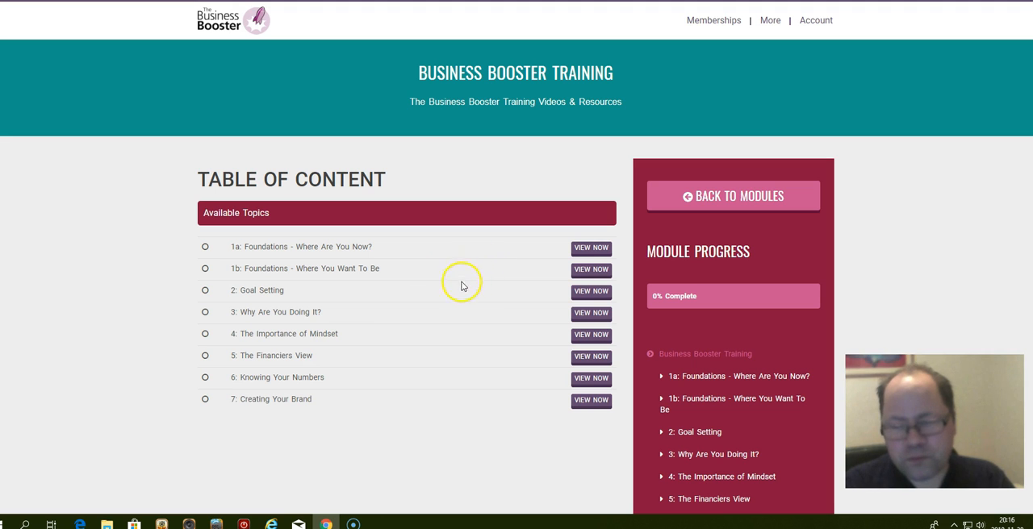
{"action": "mouse_move", "coordinate": [591, 249]}
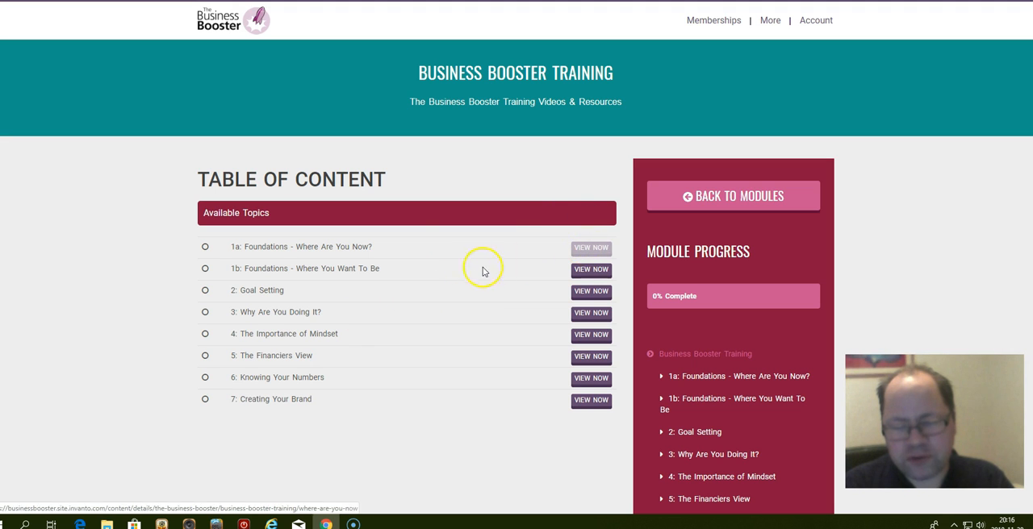
{"action": "mouse_move", "coordinate": [458, 390]}
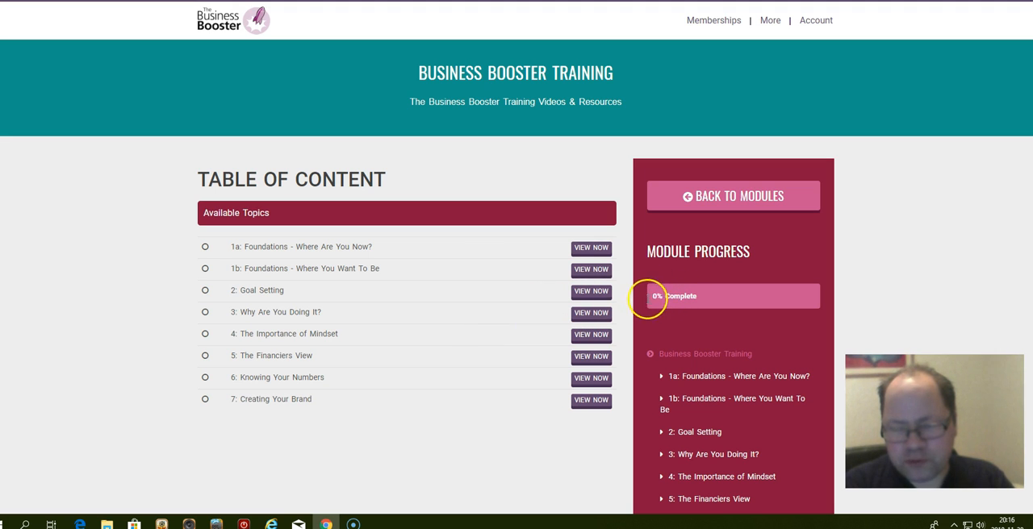
{"action": "mouse_move", "coordinate": [717, 296]}
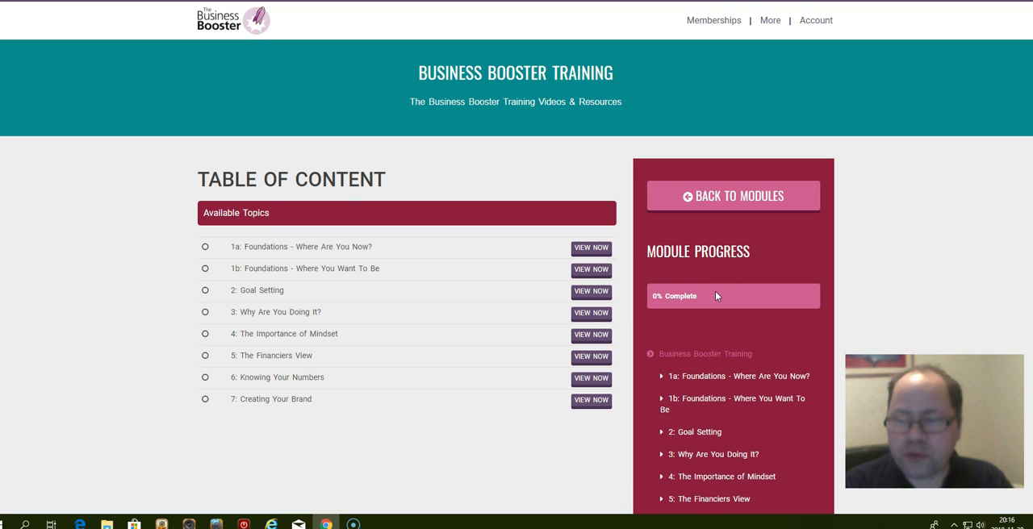
{"action": "scroll", "scroll_direction": "down", "scroll_amount": 3}
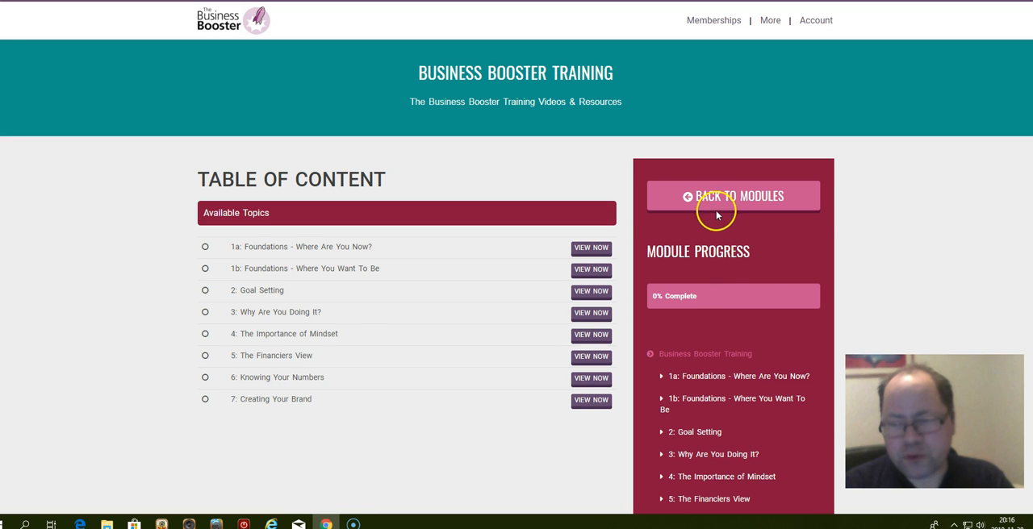
{"action": "mouse_move", "coordinate": [733, 195]}
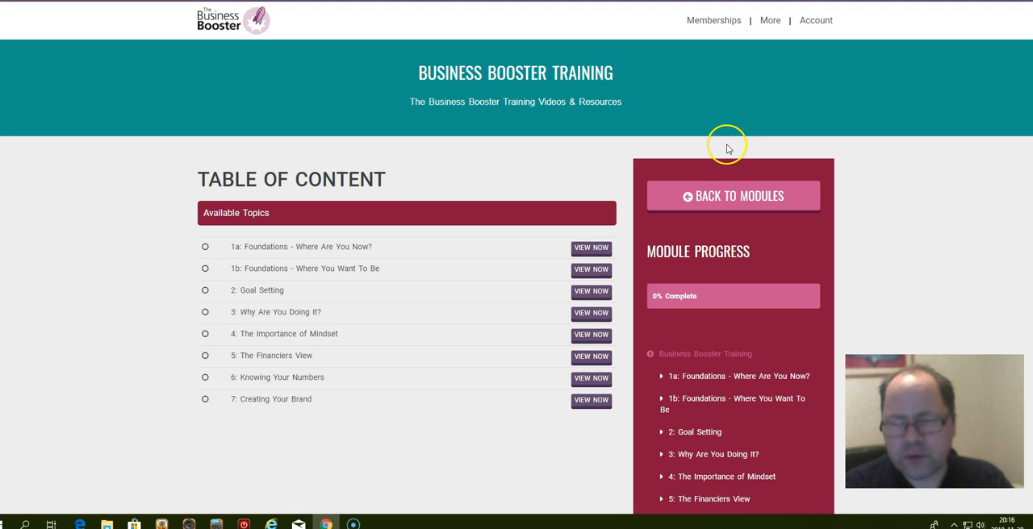
{"action": "left_click", "coordinate": [713, 19]}
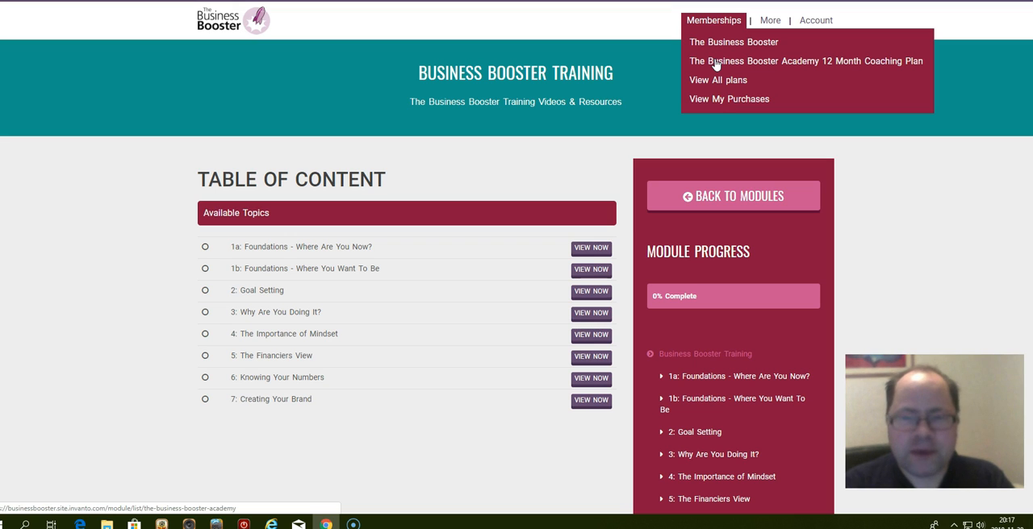
Step: Return to the Business Booster Training table of contents from the Memberships menu
{"action": "left_click", "coordinate": [207, 161]}
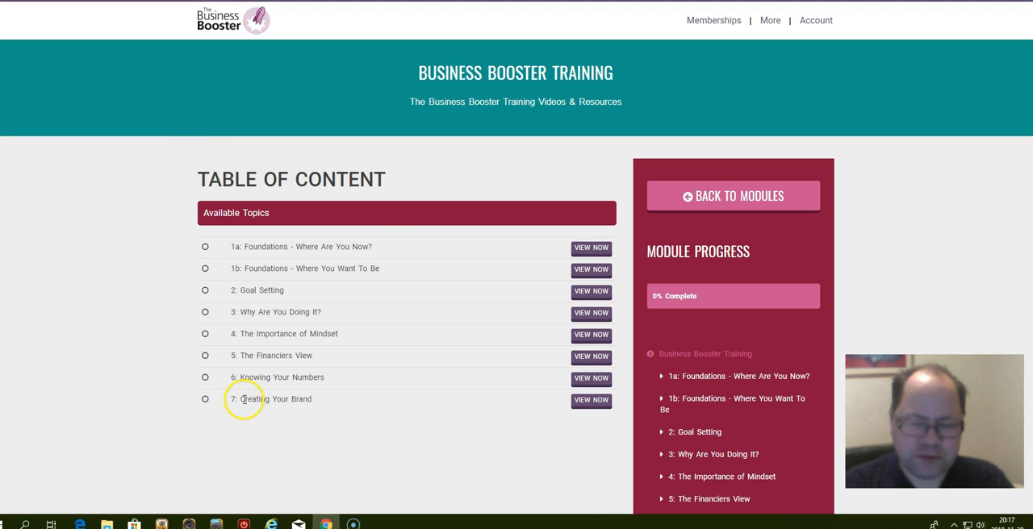
{"action": "mouse_move", "coordinate": [266, 247]}
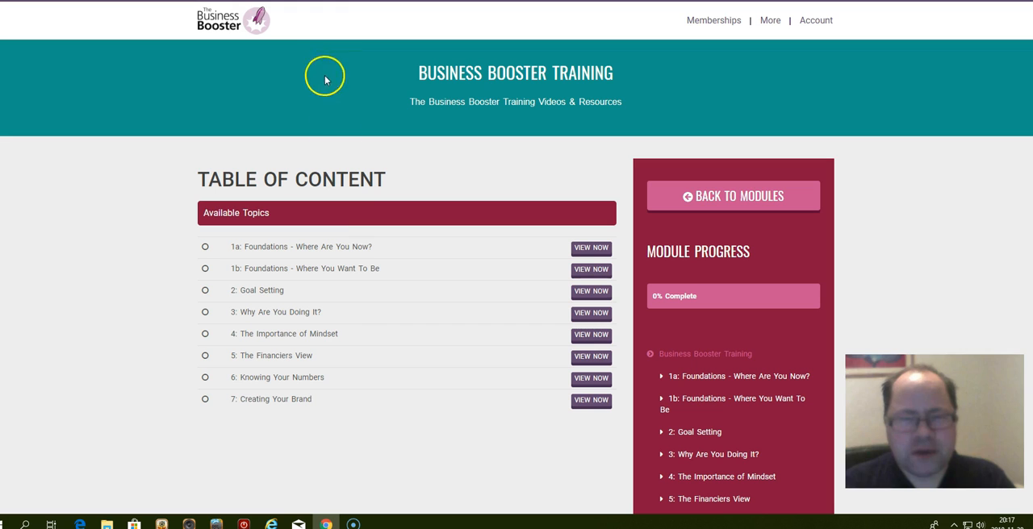
{"action": "mouse_move", "coordinate": [142, 240]}
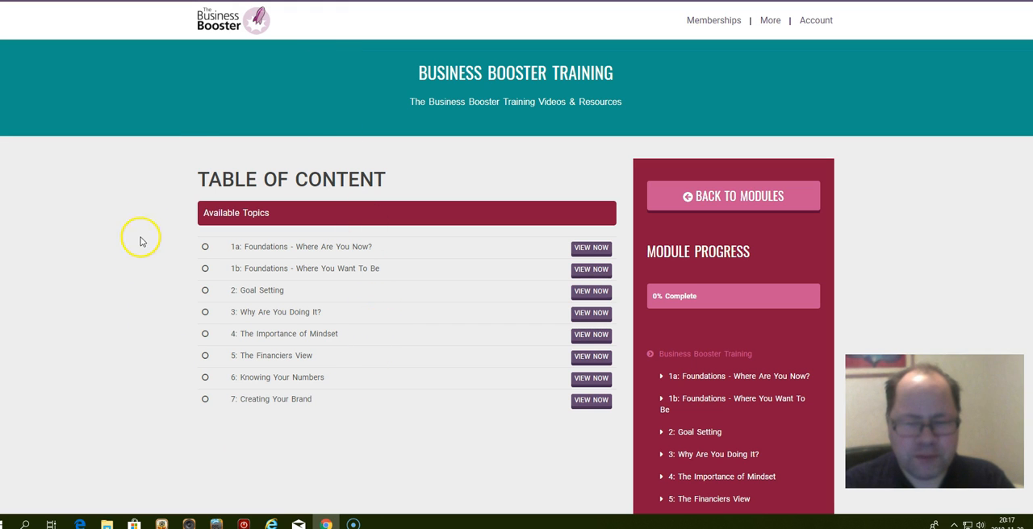
{"action": "mouse_move", "coordinate": [184, 139]}
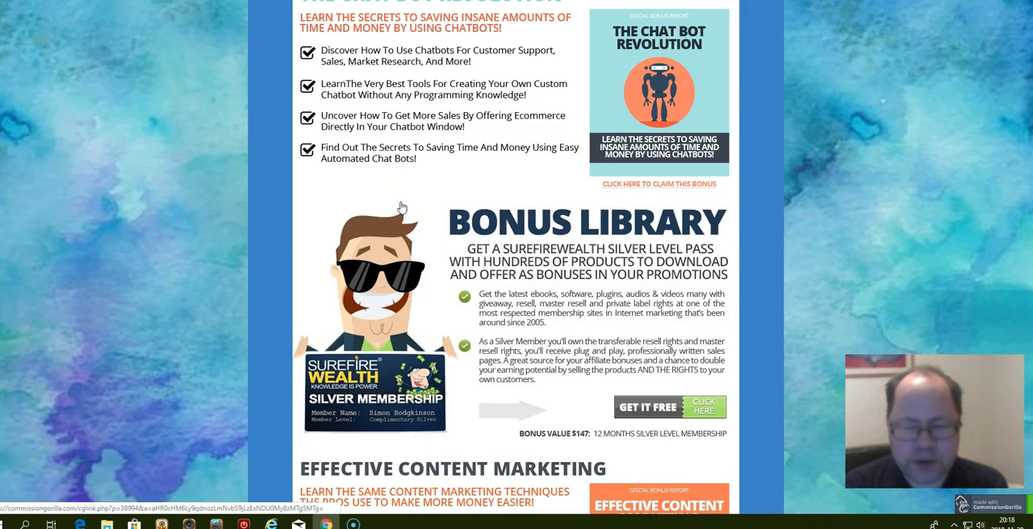
Step: Scroll the review page to the 'You also get this amazing bonus bundle' heading with The Chat Bot Revolution
{"action": "scroll", "scroll_direction": "down", "scroll_amount": 3}
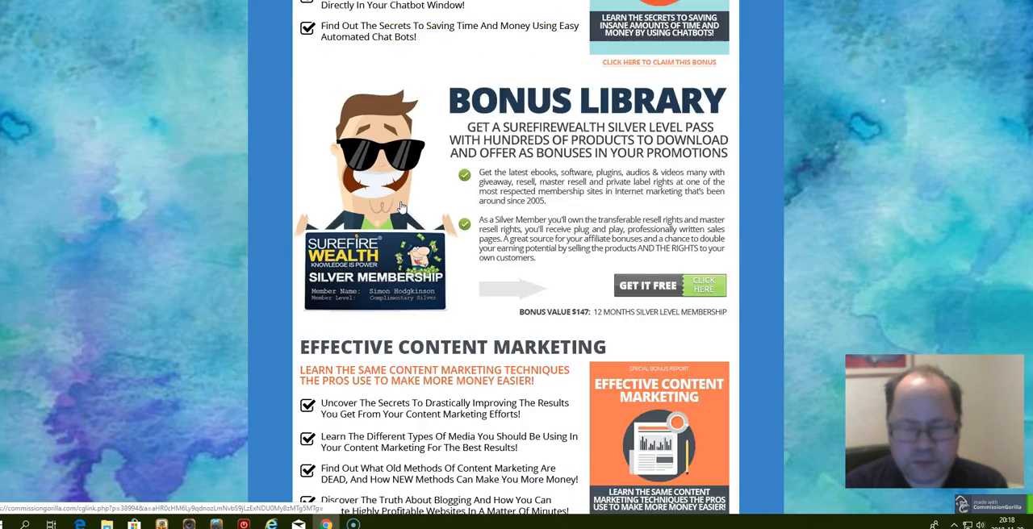
{"action": "scroll", "scroll_direction": "down", "scroll_amount": 3}
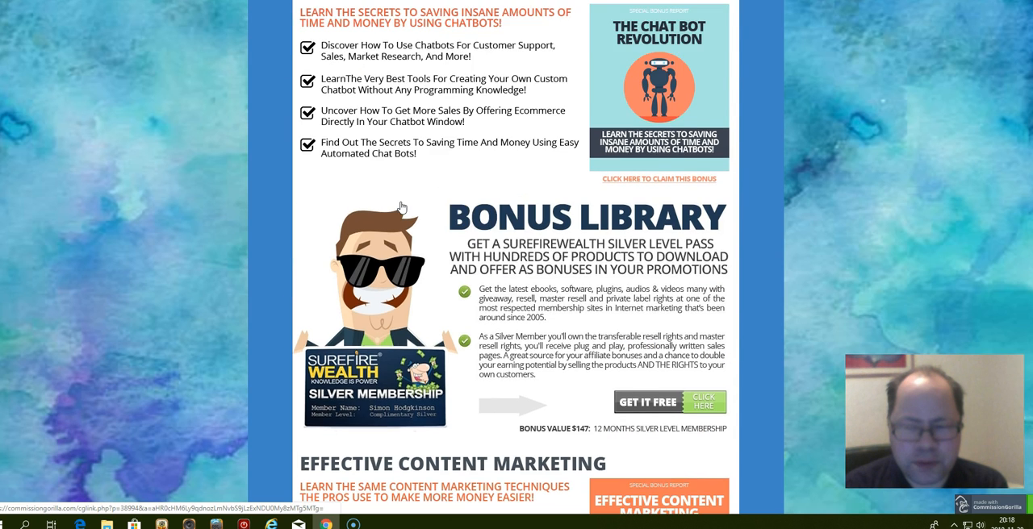
{"action": "scroll", "scroll_direction": "up", "scroll_amount": 3}
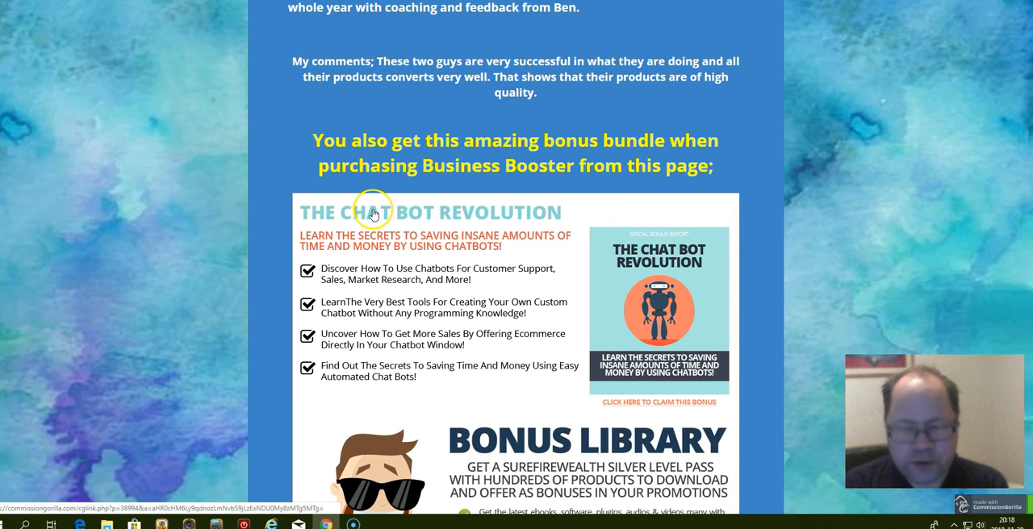
{"action": "mouse_move", "coordinate": [315, 217]}
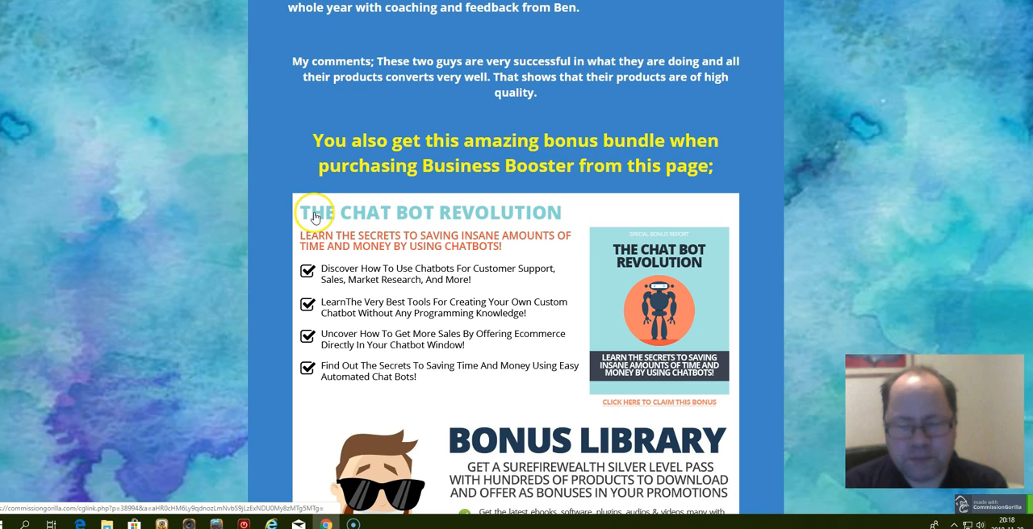
{"action": "mouse_move", "coordinate": [481, 219]}
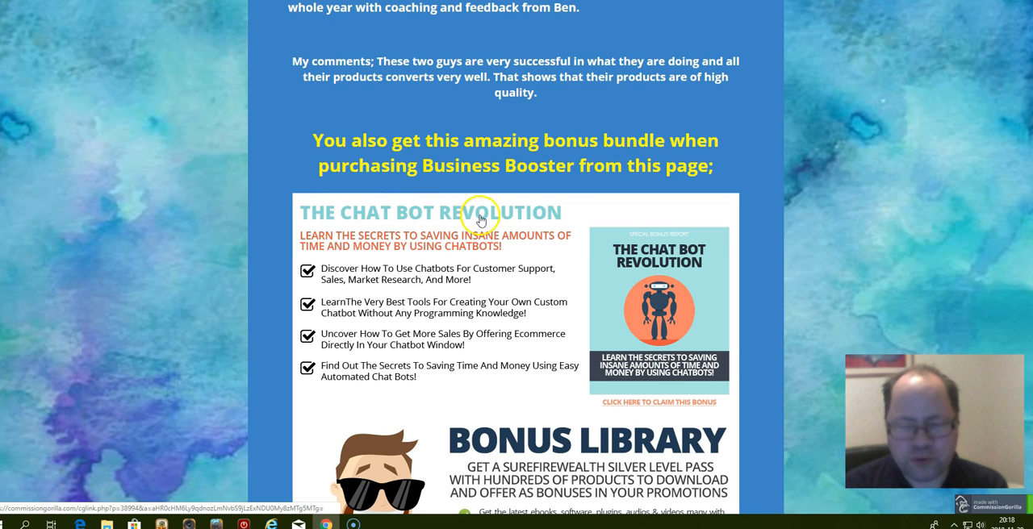
{"action": "mouse_move", "coordinate": [467, 244]}
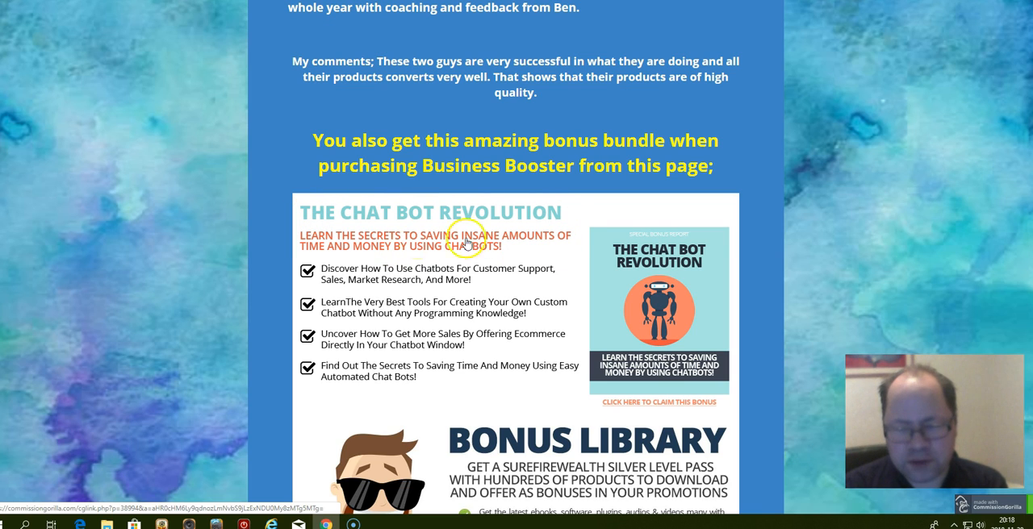
{"action": "mouse_move", "coordinate": [310, 267]}
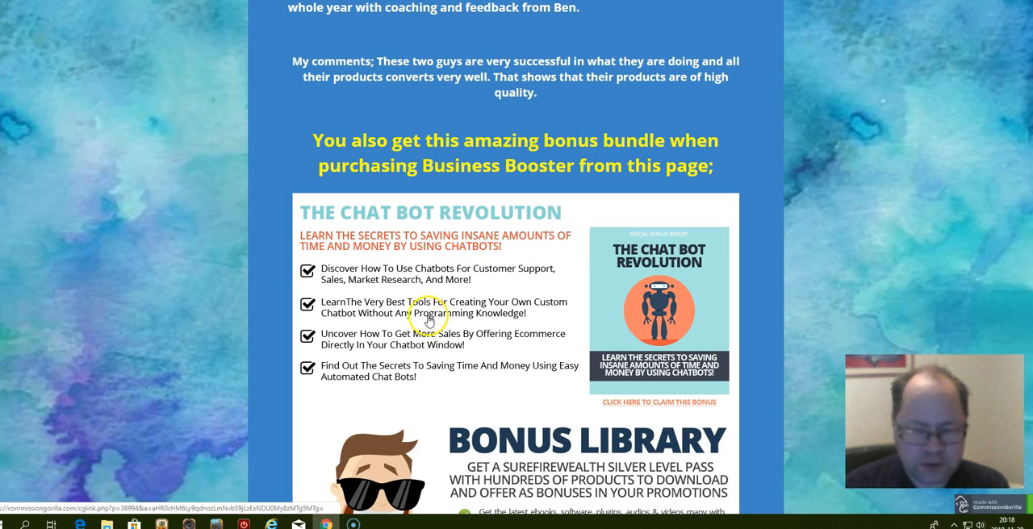
{"action": "mouse_move", "coordinate": [547, 266]}
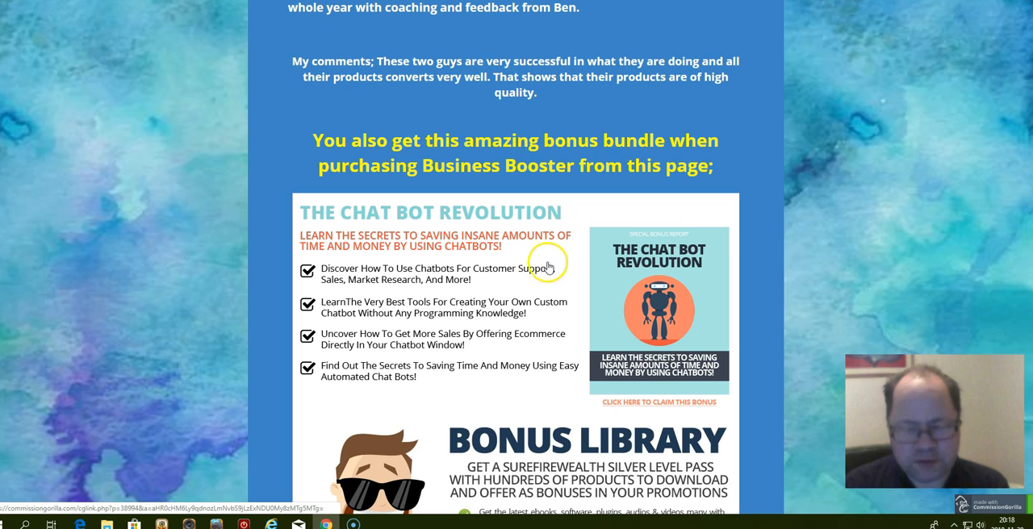
{"action": "mouse_move", "coordinate": [341, 329]}
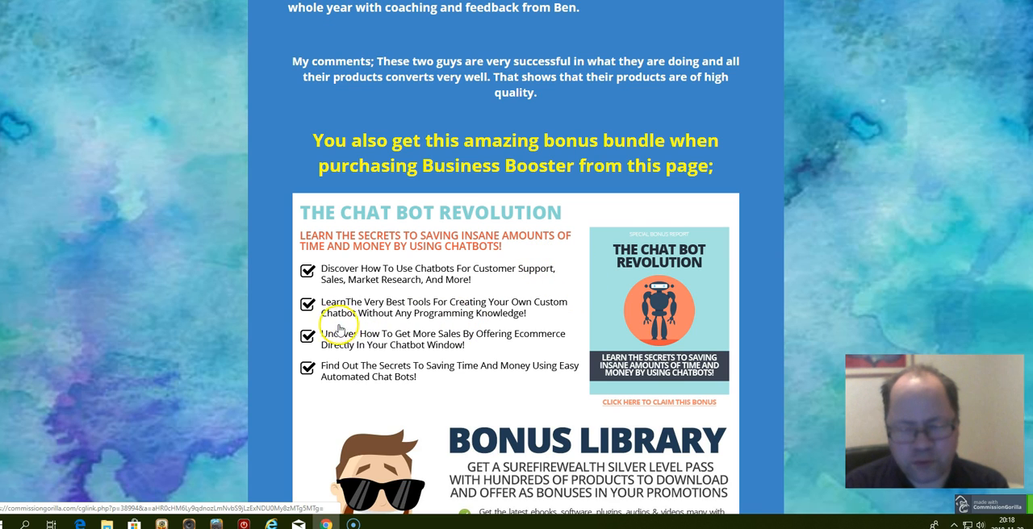
{"action": "mouse_move", "coordinate": [368, 268]}
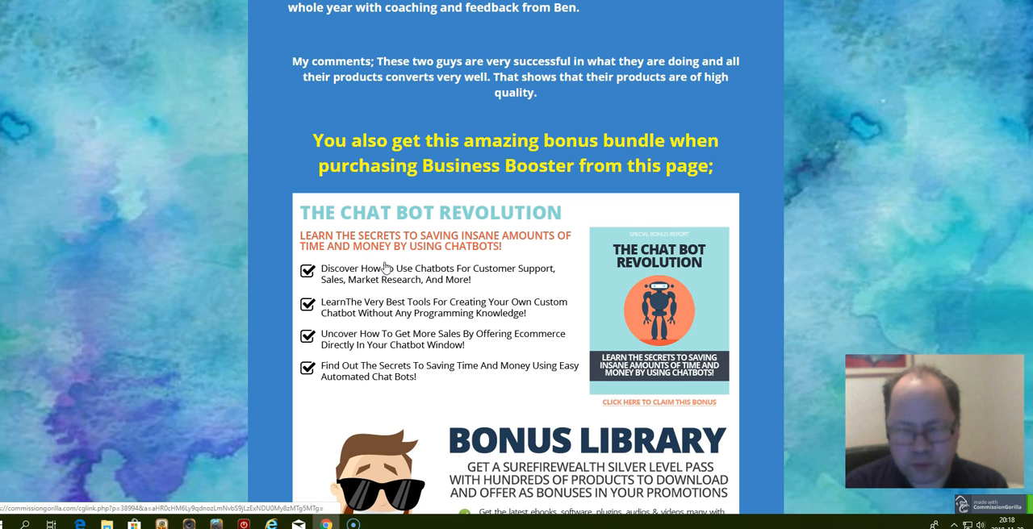
Step: Scroll past The Chat Bot Revolution to the Bonus Library silver membership offer
{"action": "scroll", "scroll_direction": "down", "scroll_amount": 3}
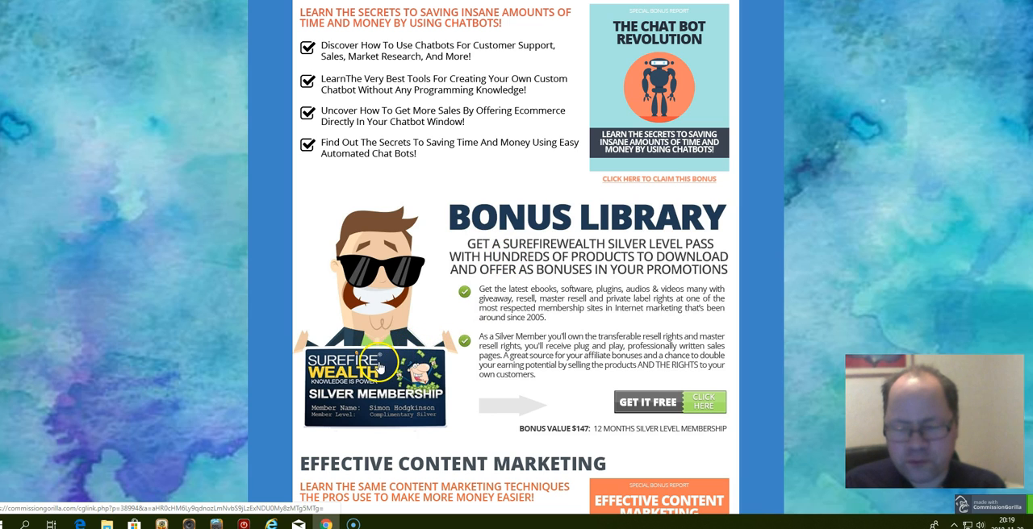
{"action": "mouse_move", "coordinate": [498, 314]}
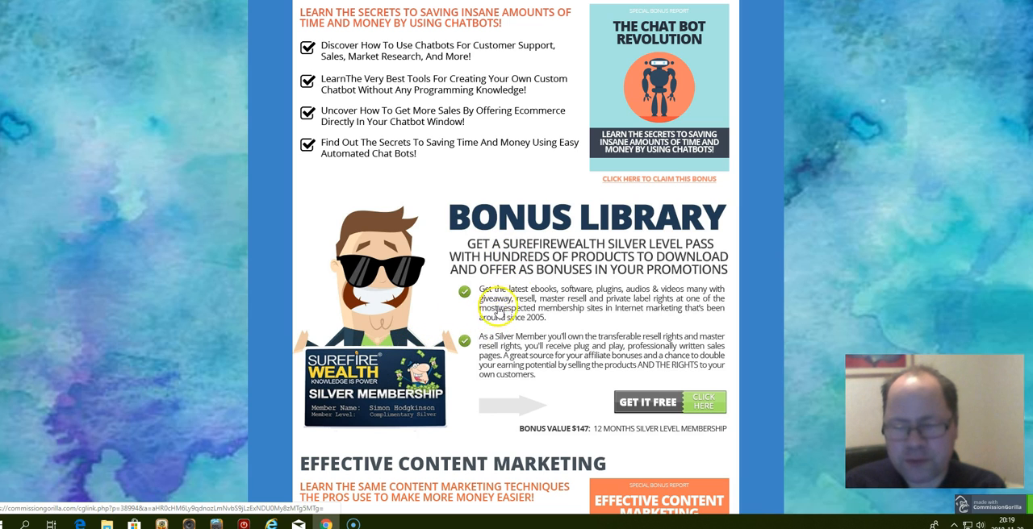
{"action": "mouse_move", "coordinate": [443, 282]}
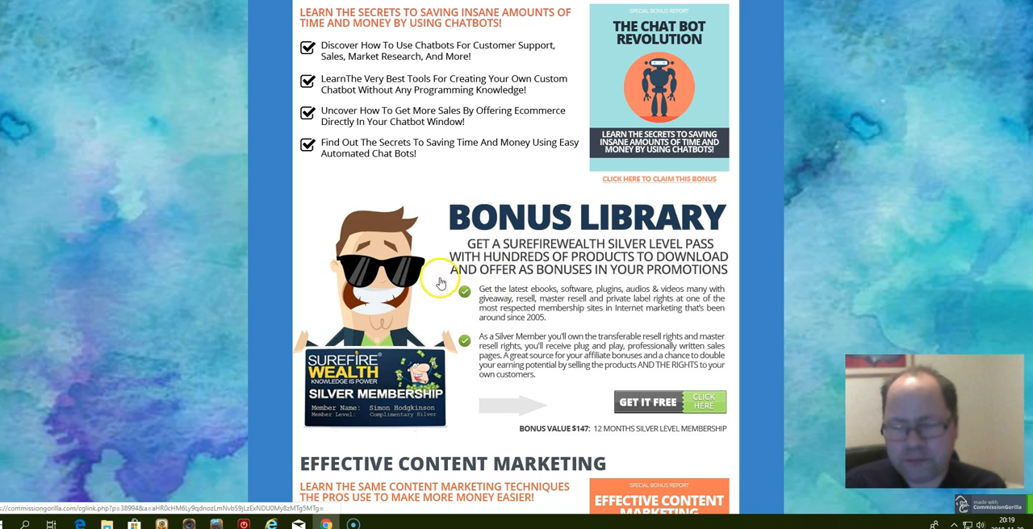
{"action": "mouse_move", "coordinate": [646, 307]}
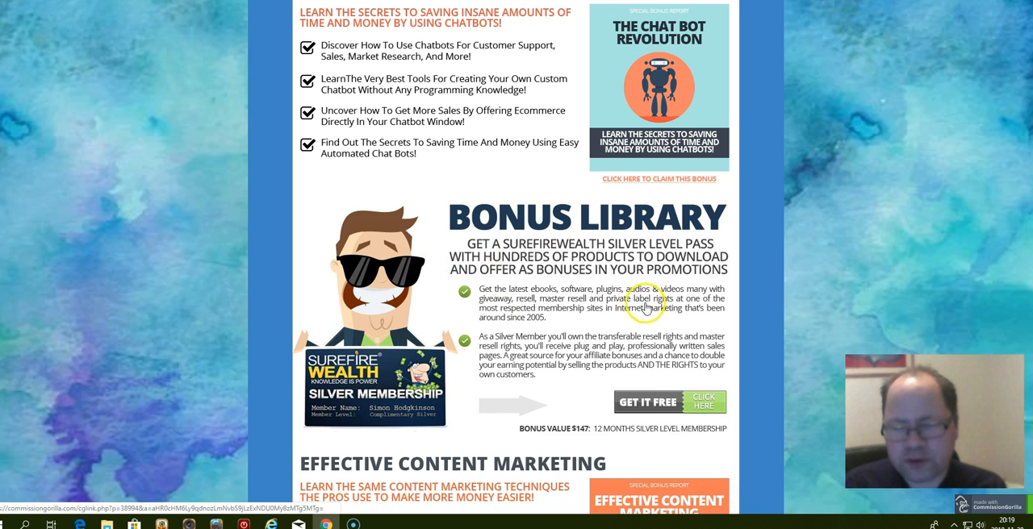
Step: Scroll down to the Effective Content Marketing bonus above the Get Business Booster button
{"action": "scroll", "scroll_direction": "down", "scroll_amount": 3}
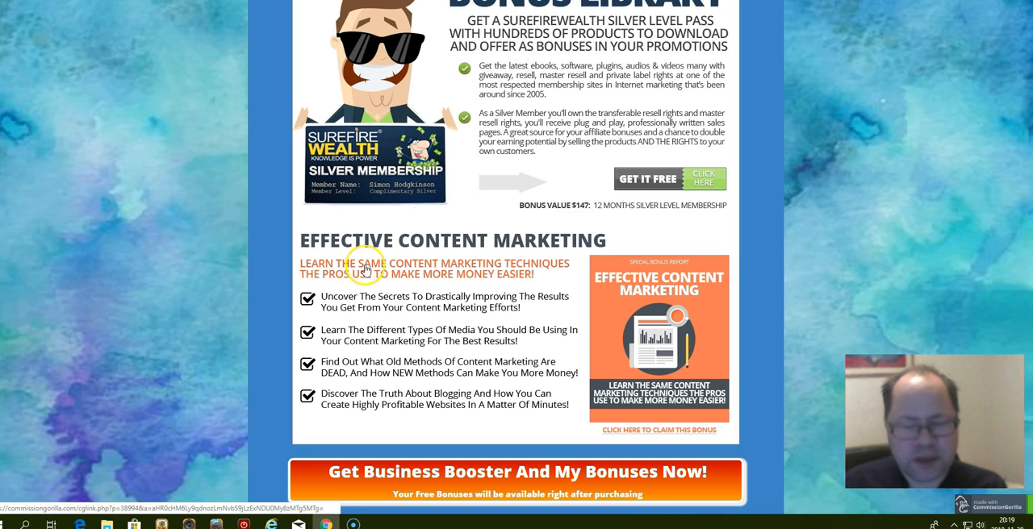
{"action": "mouse_move", "coordinate": [488, 269]}
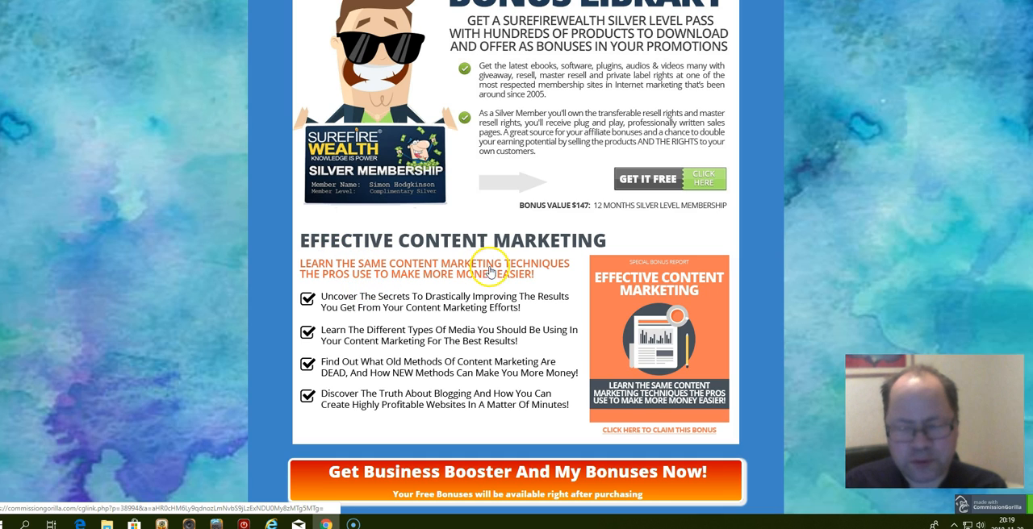
{"action": "mouse_move", "coordinate": [540, 292]}
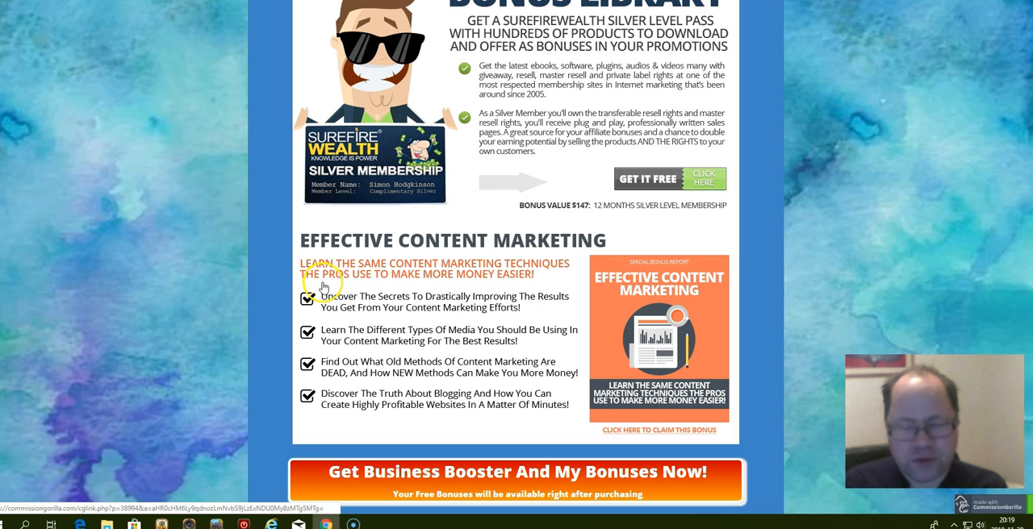
{"action": "mouse_move", "coordinate": [539, 285]}
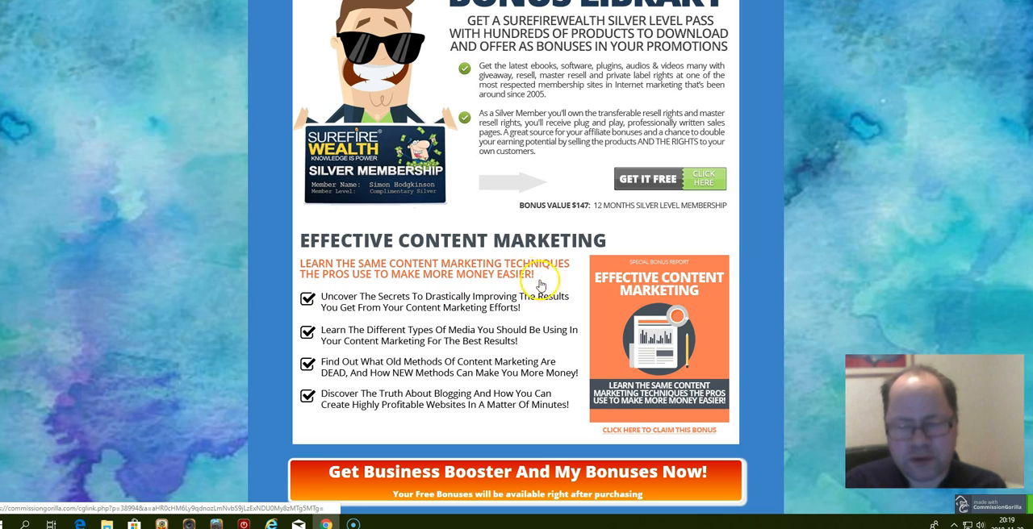
{"action": "mouse_move", "coordinate": [462, 294]}
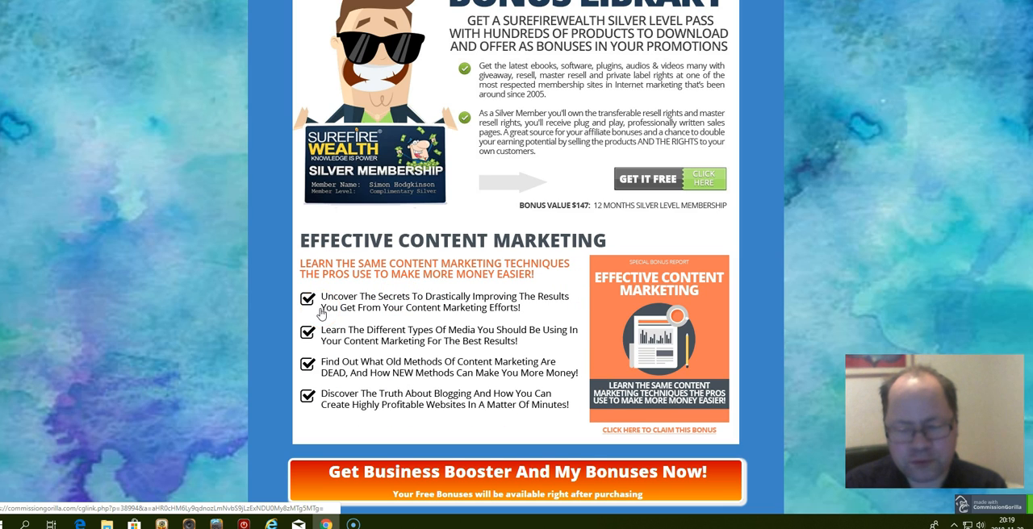
Step: Scroll to the closing thank-you sign-off and affiliate disclaimer at the bottom of the review
{"action": "scroll", "scroll_direction": "down", "scroll_amount": 3}
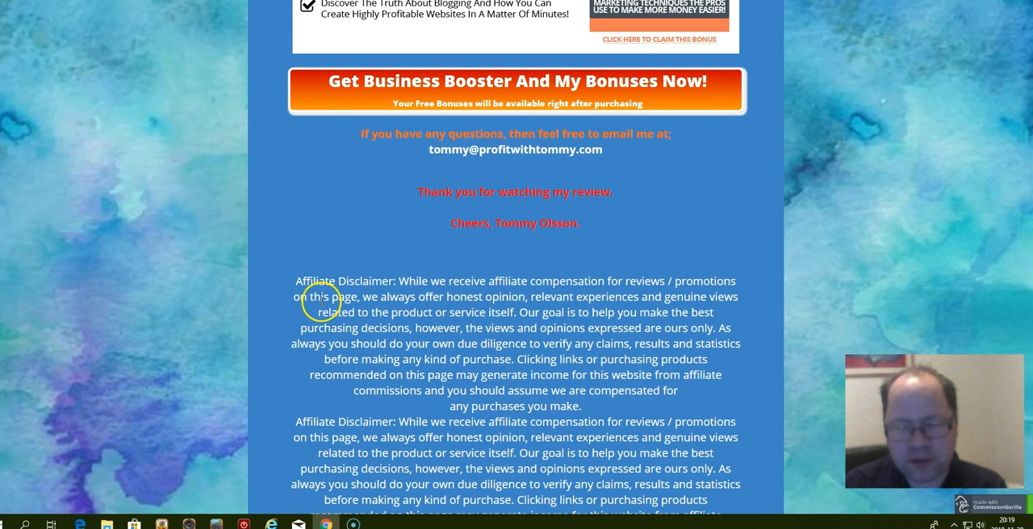
{"action": "mouse_move", "coordinate": [309, 181]}
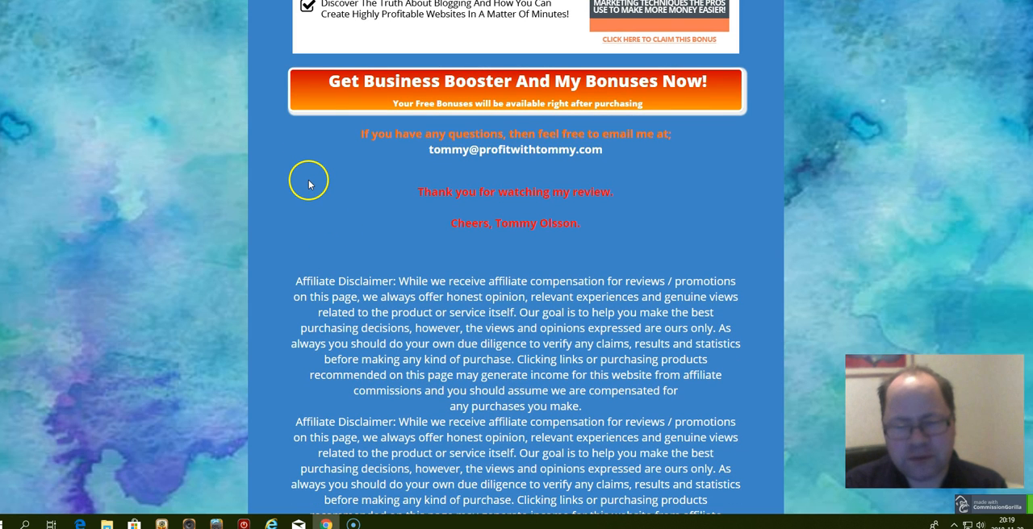
{"action": "mouse_move", "coordinate": [310, 165]}
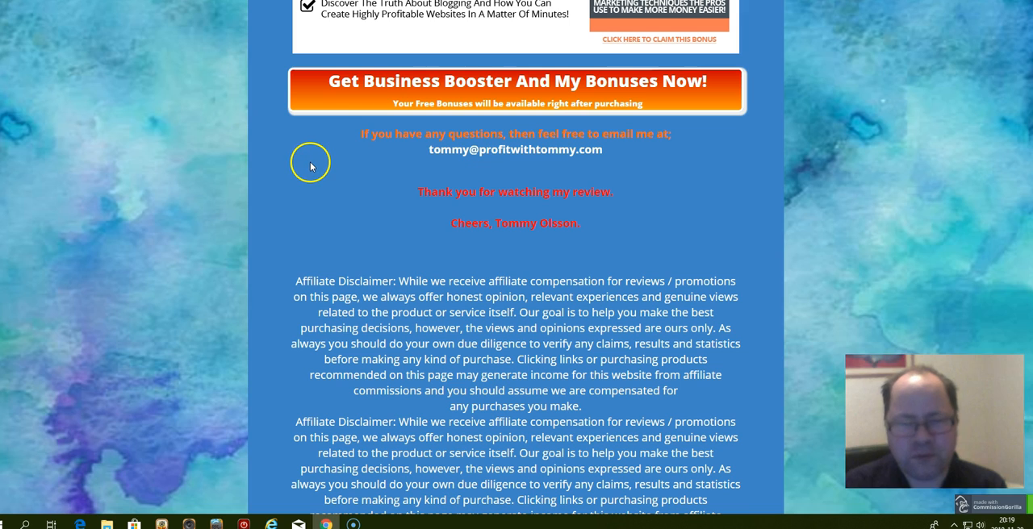
{"action": "mouse_move", "coordinate": [309, 168]}
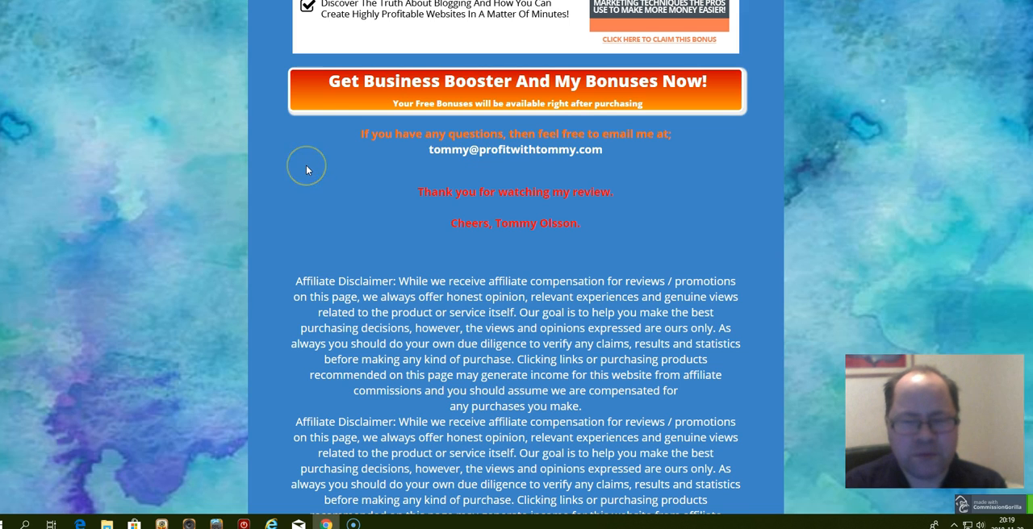